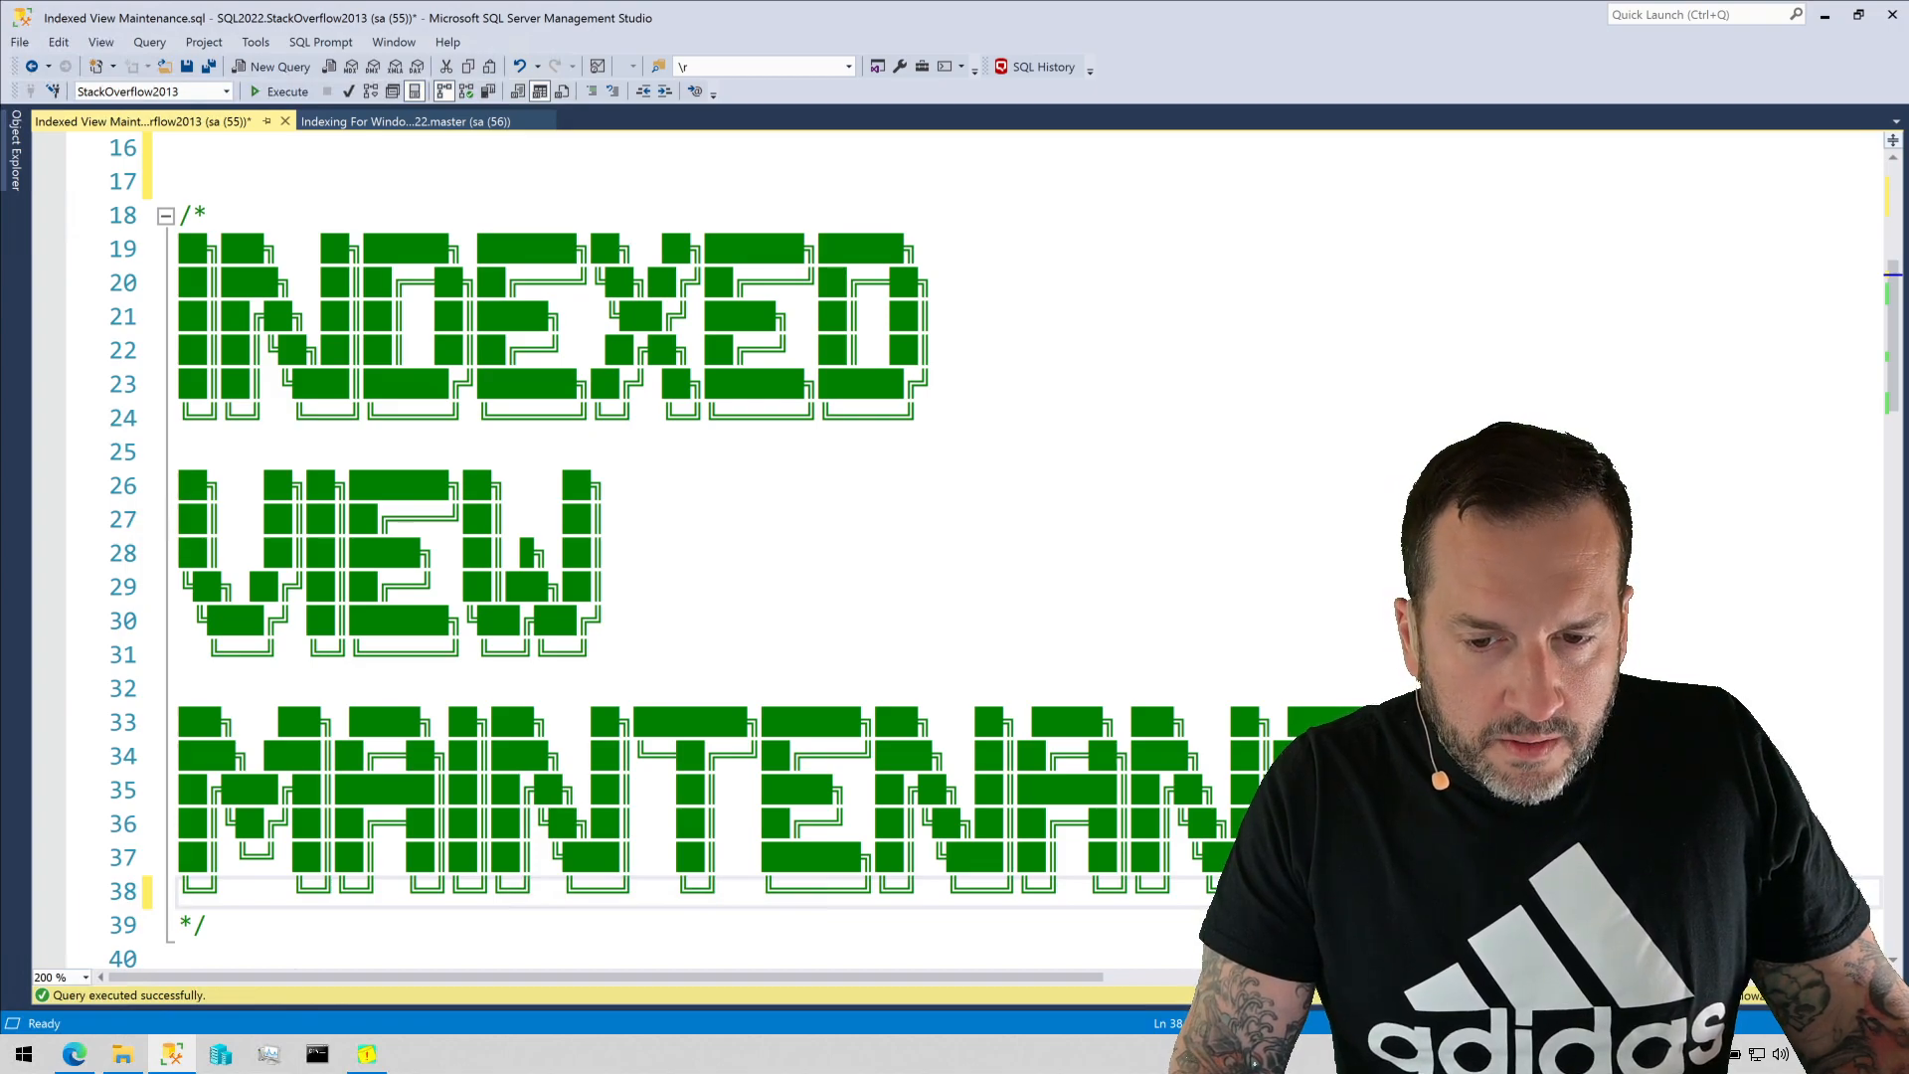
Scroll past the title banner to the rolled-back UPDATE batch and PostScoresVotes view script
scroll(down, 3)
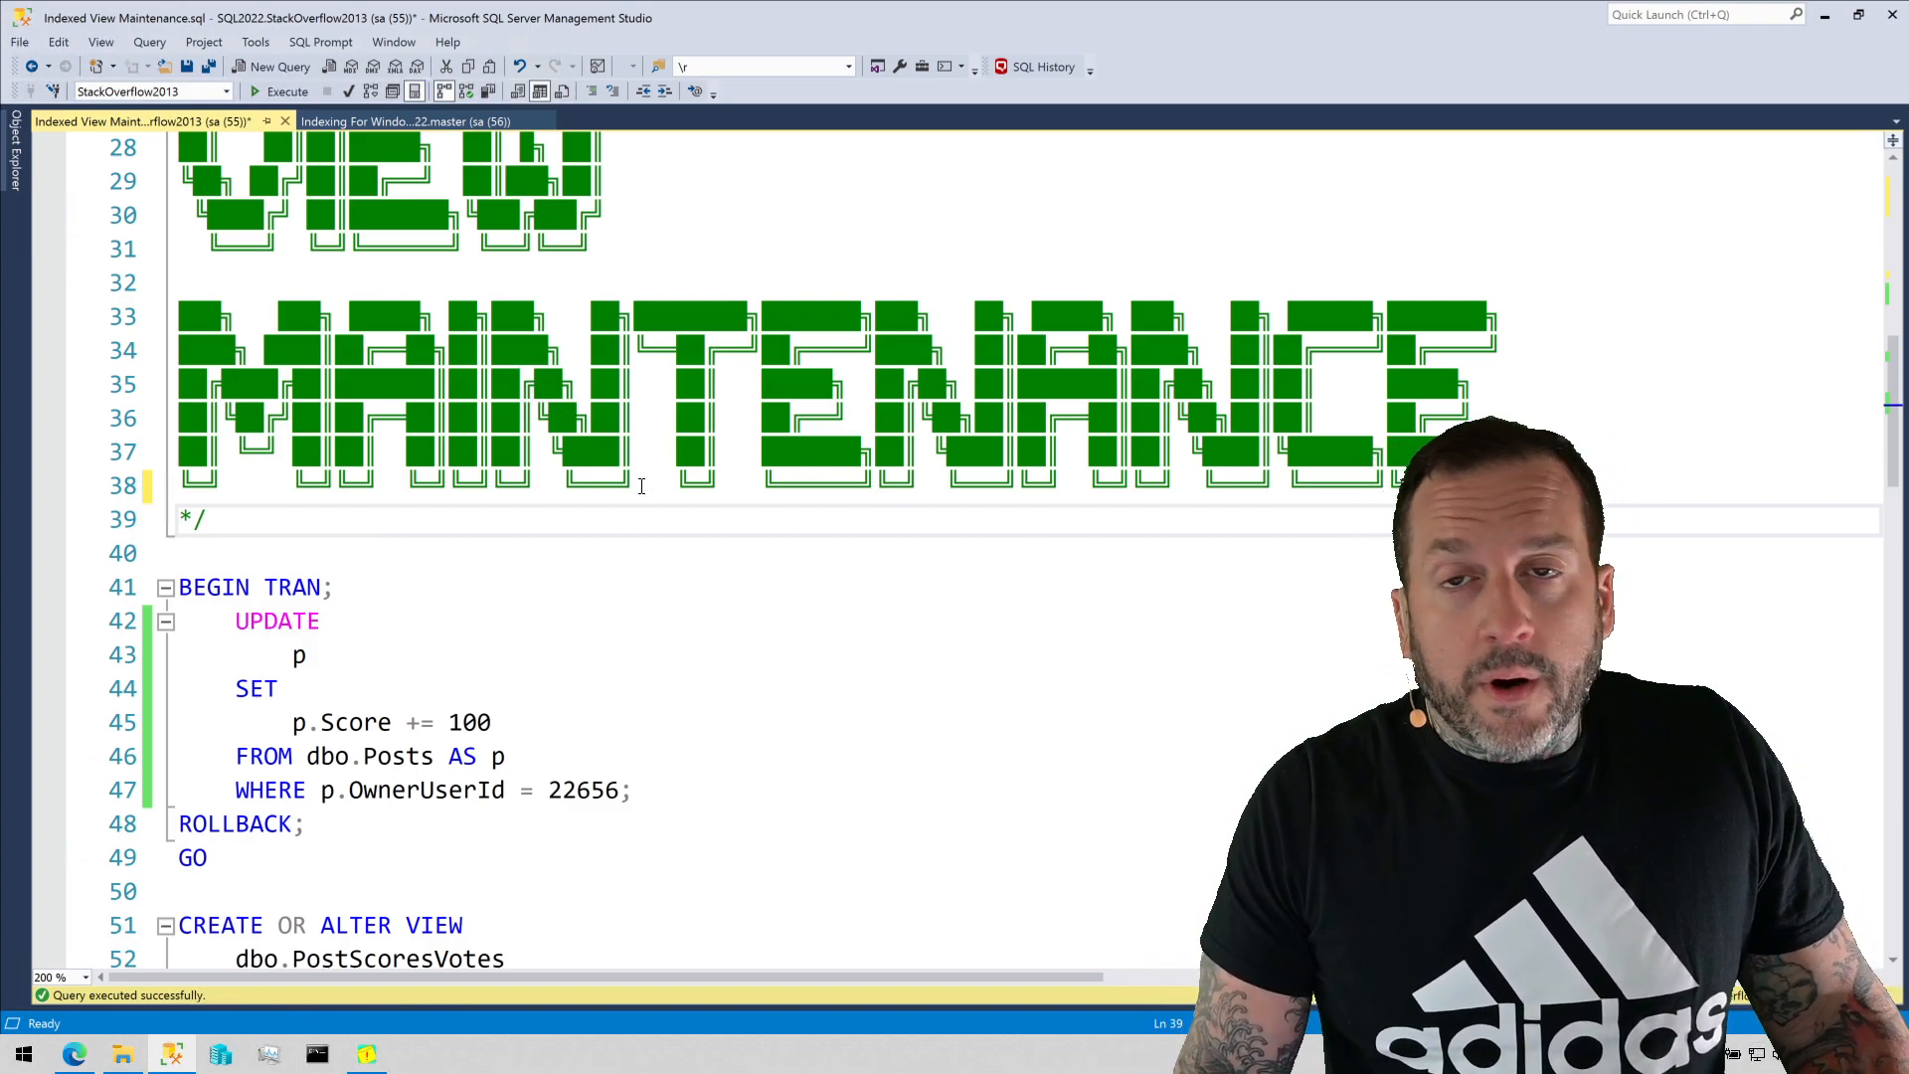
scroll(down, 3)
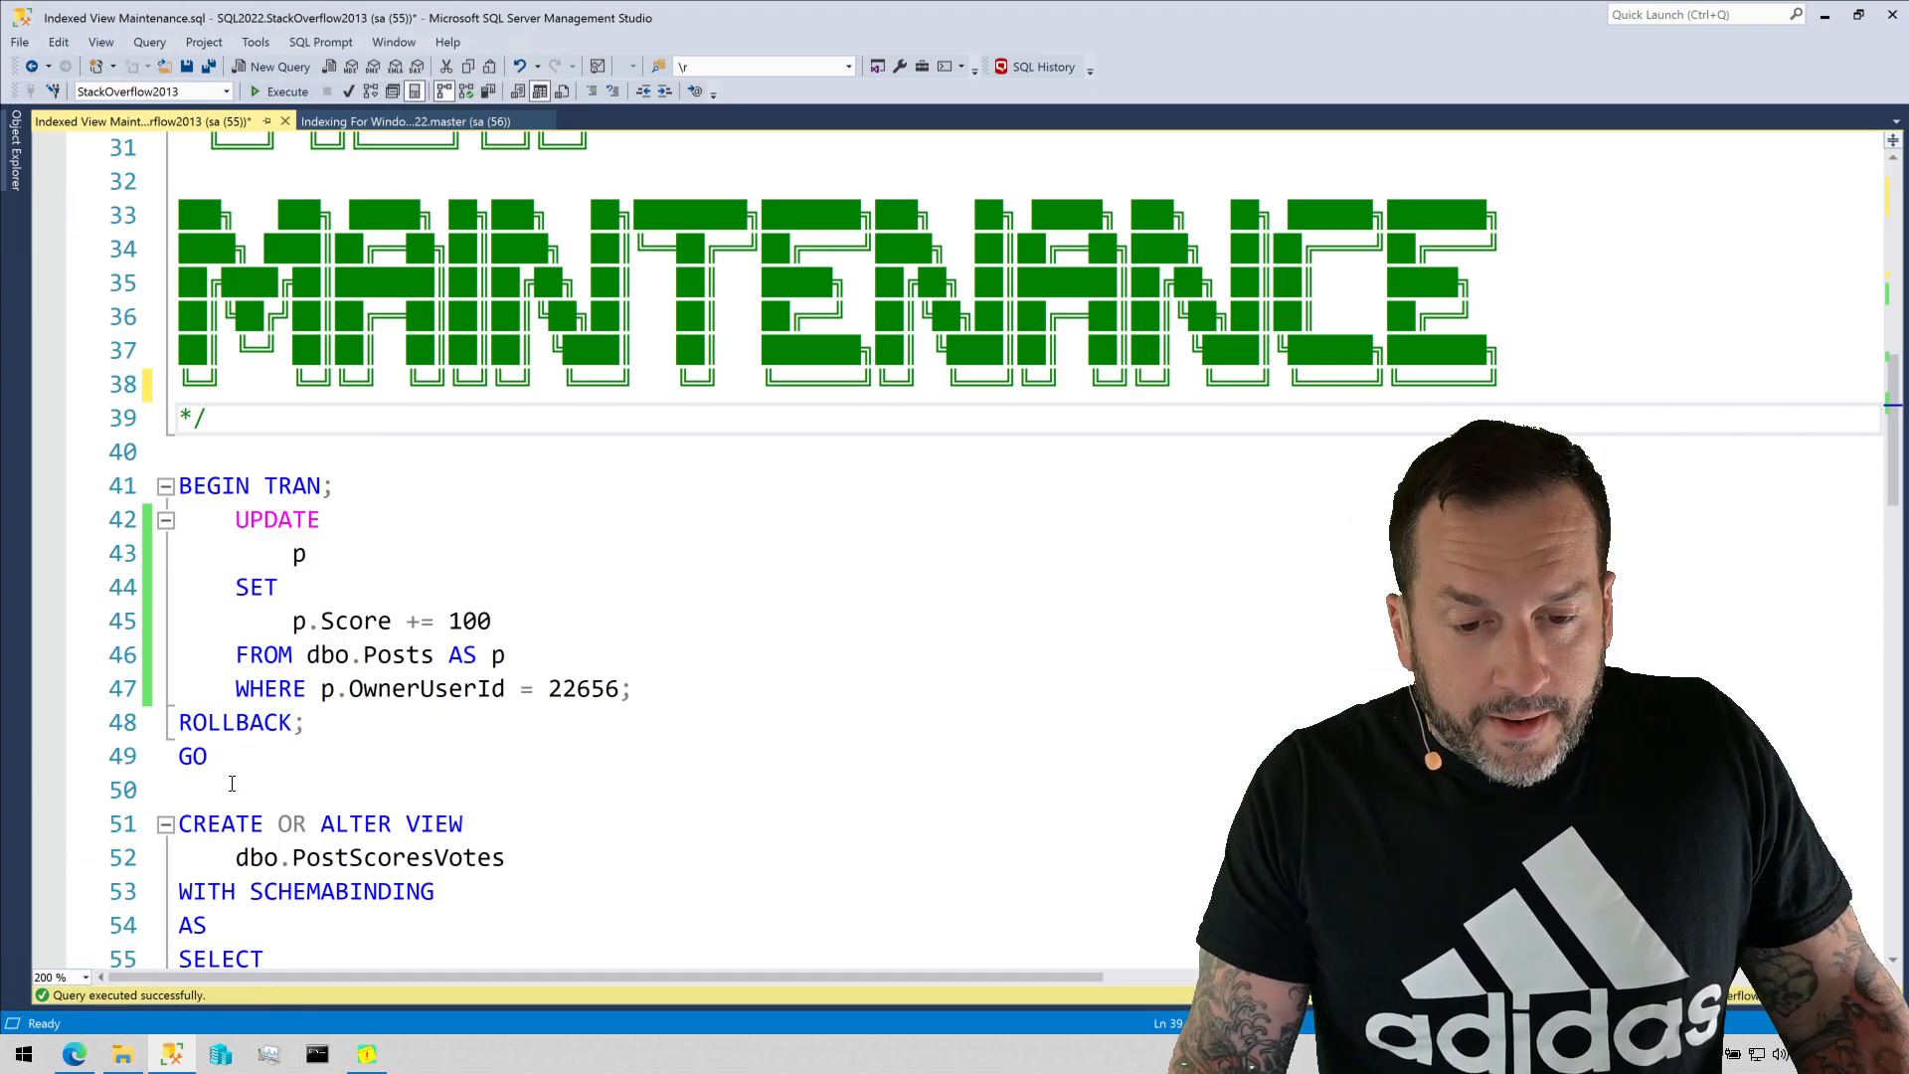
Run the BEGIN TRAN…ROLLBACK Posts update and view its plan's missing-index suggestion
drag(178, 484, 207, 756)
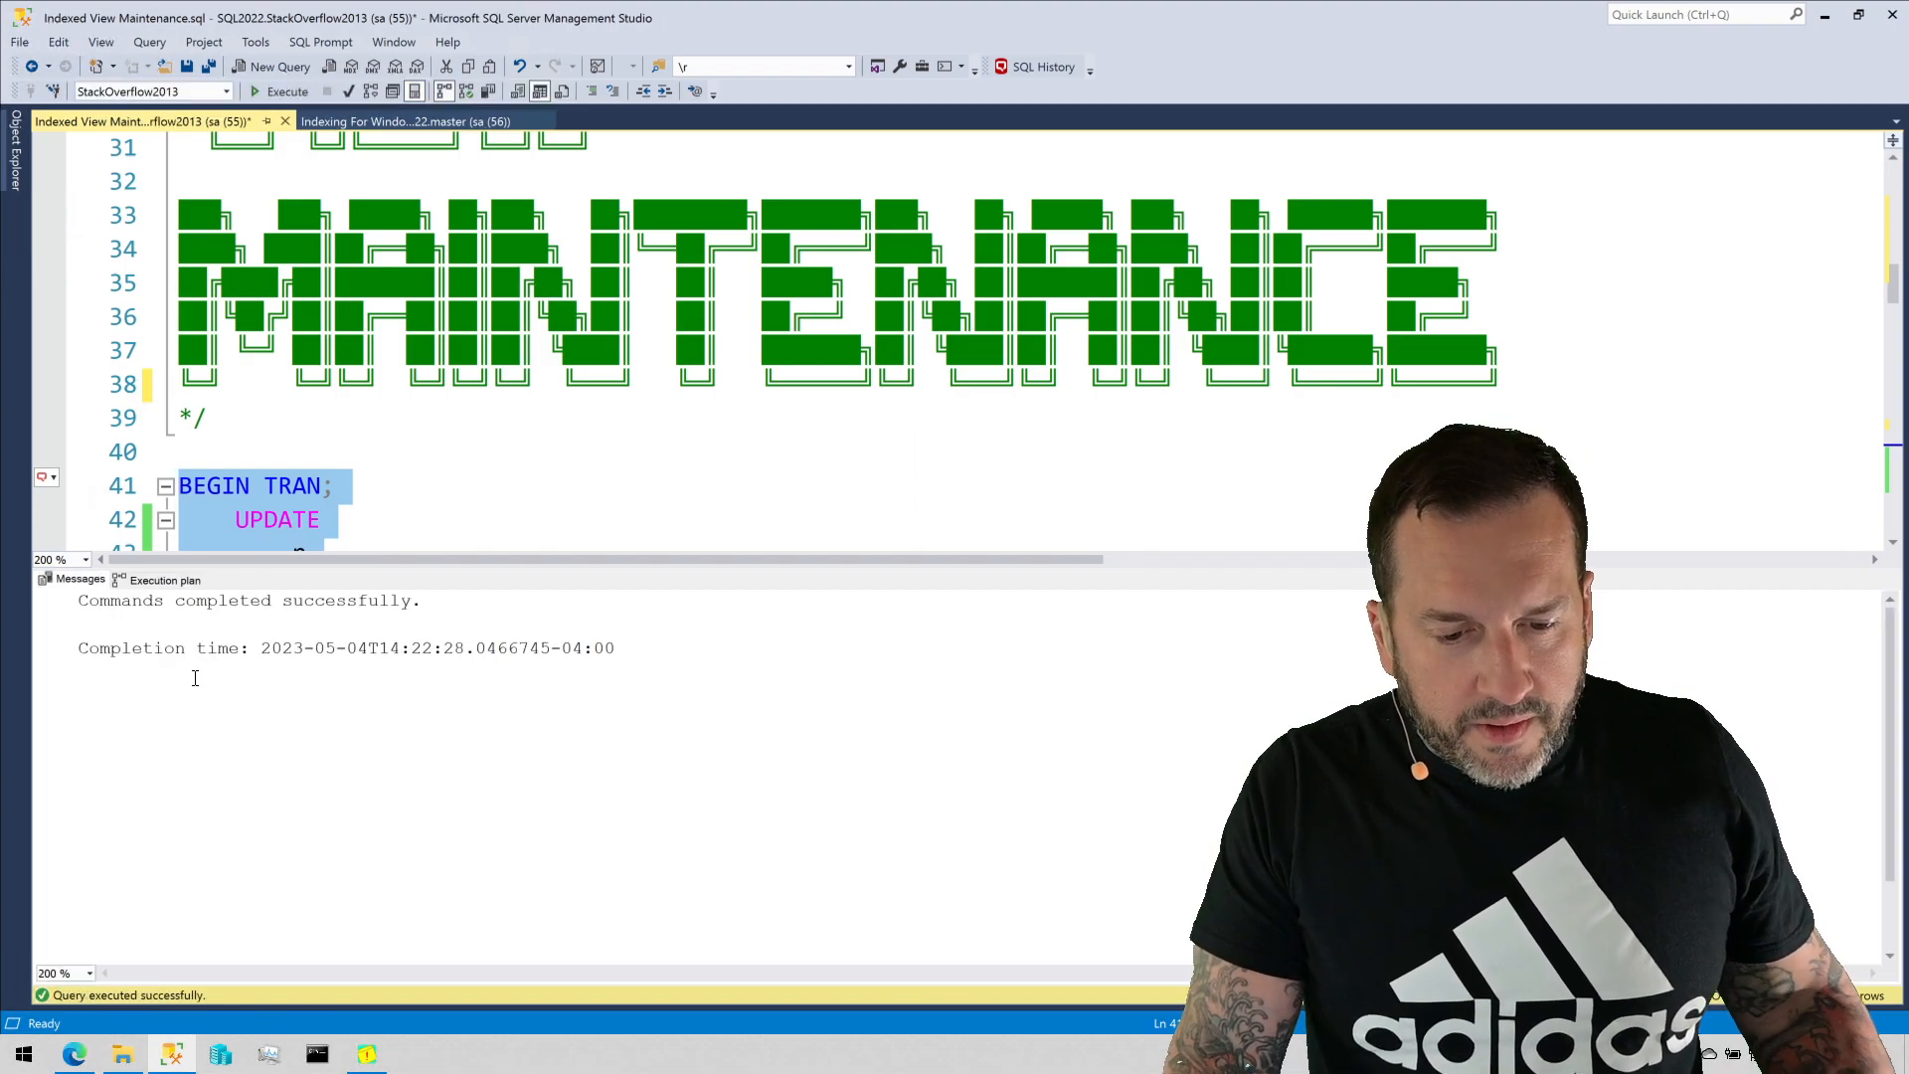
click(163, 579)
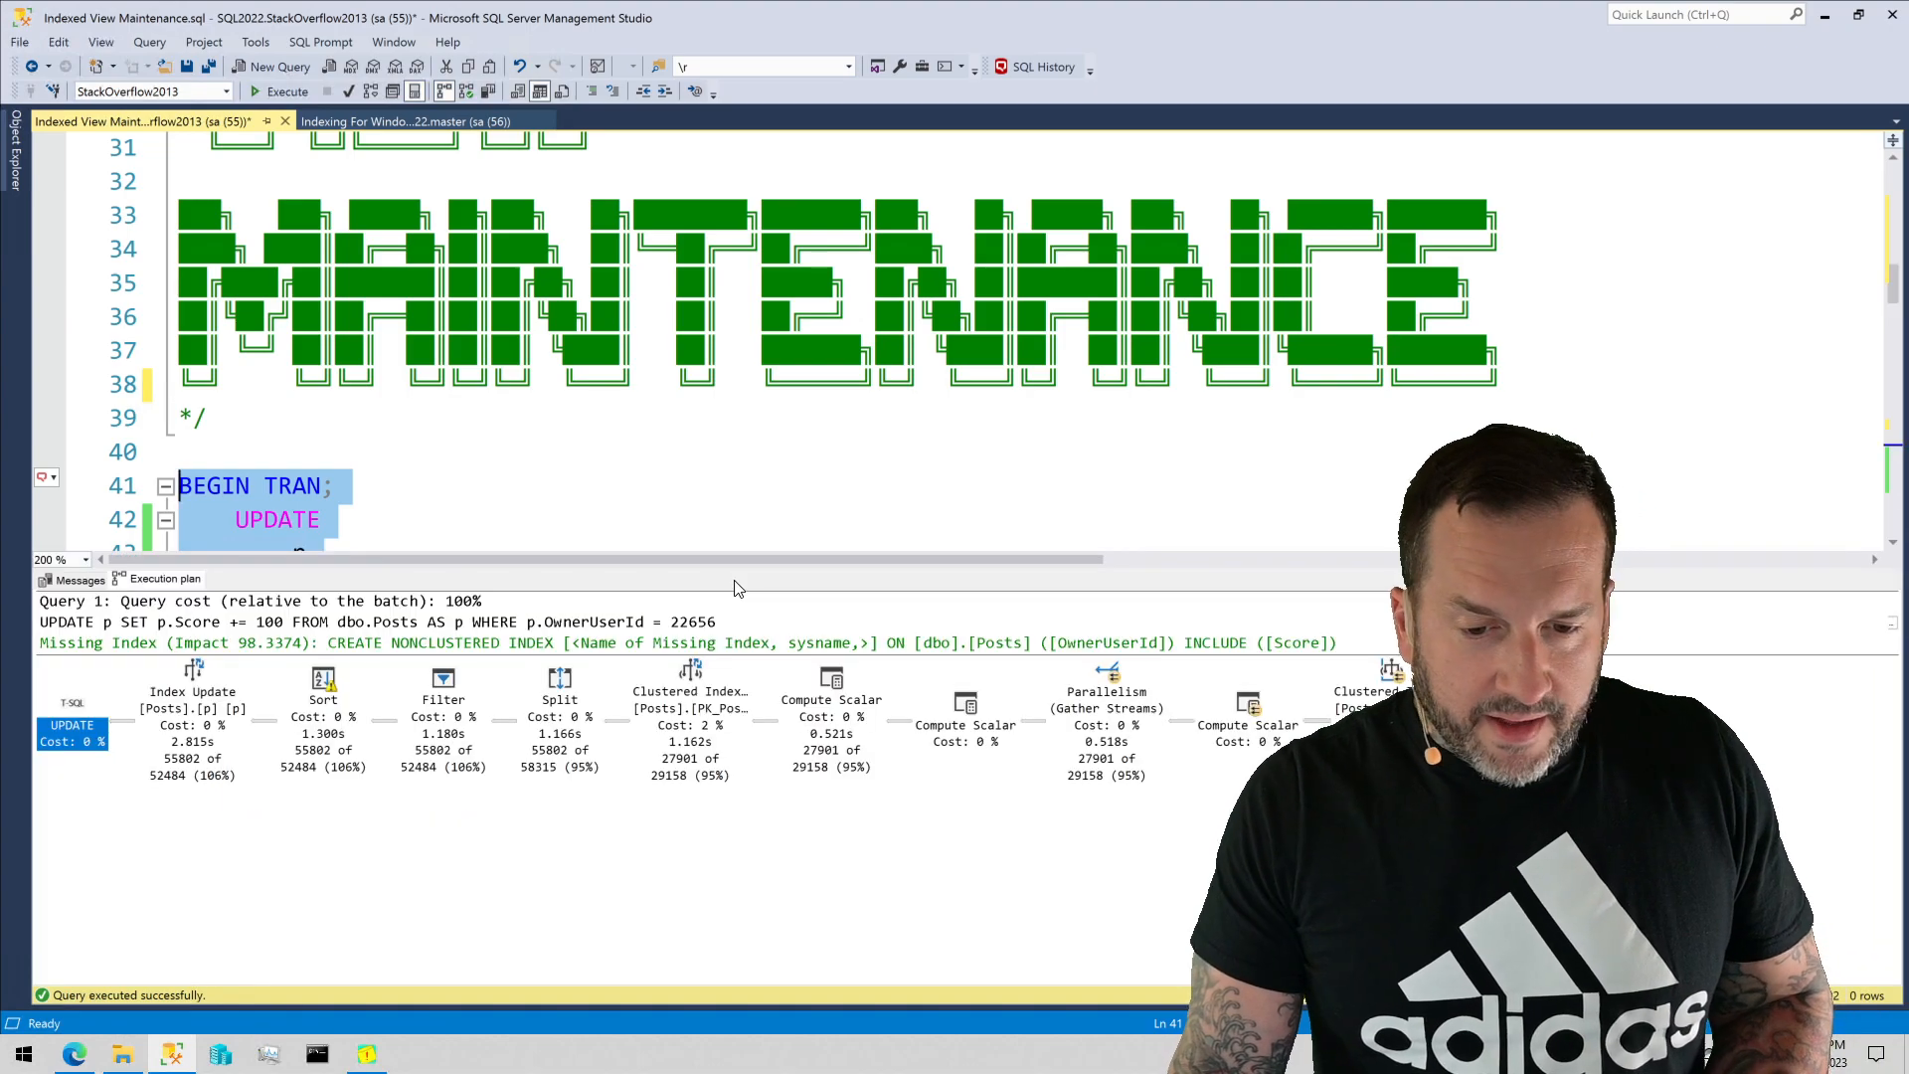
Execute the CREATE OR ALTER VIEW dbo.PostScoresVotes batch joining Posts and Votes
scroll(down, 3)
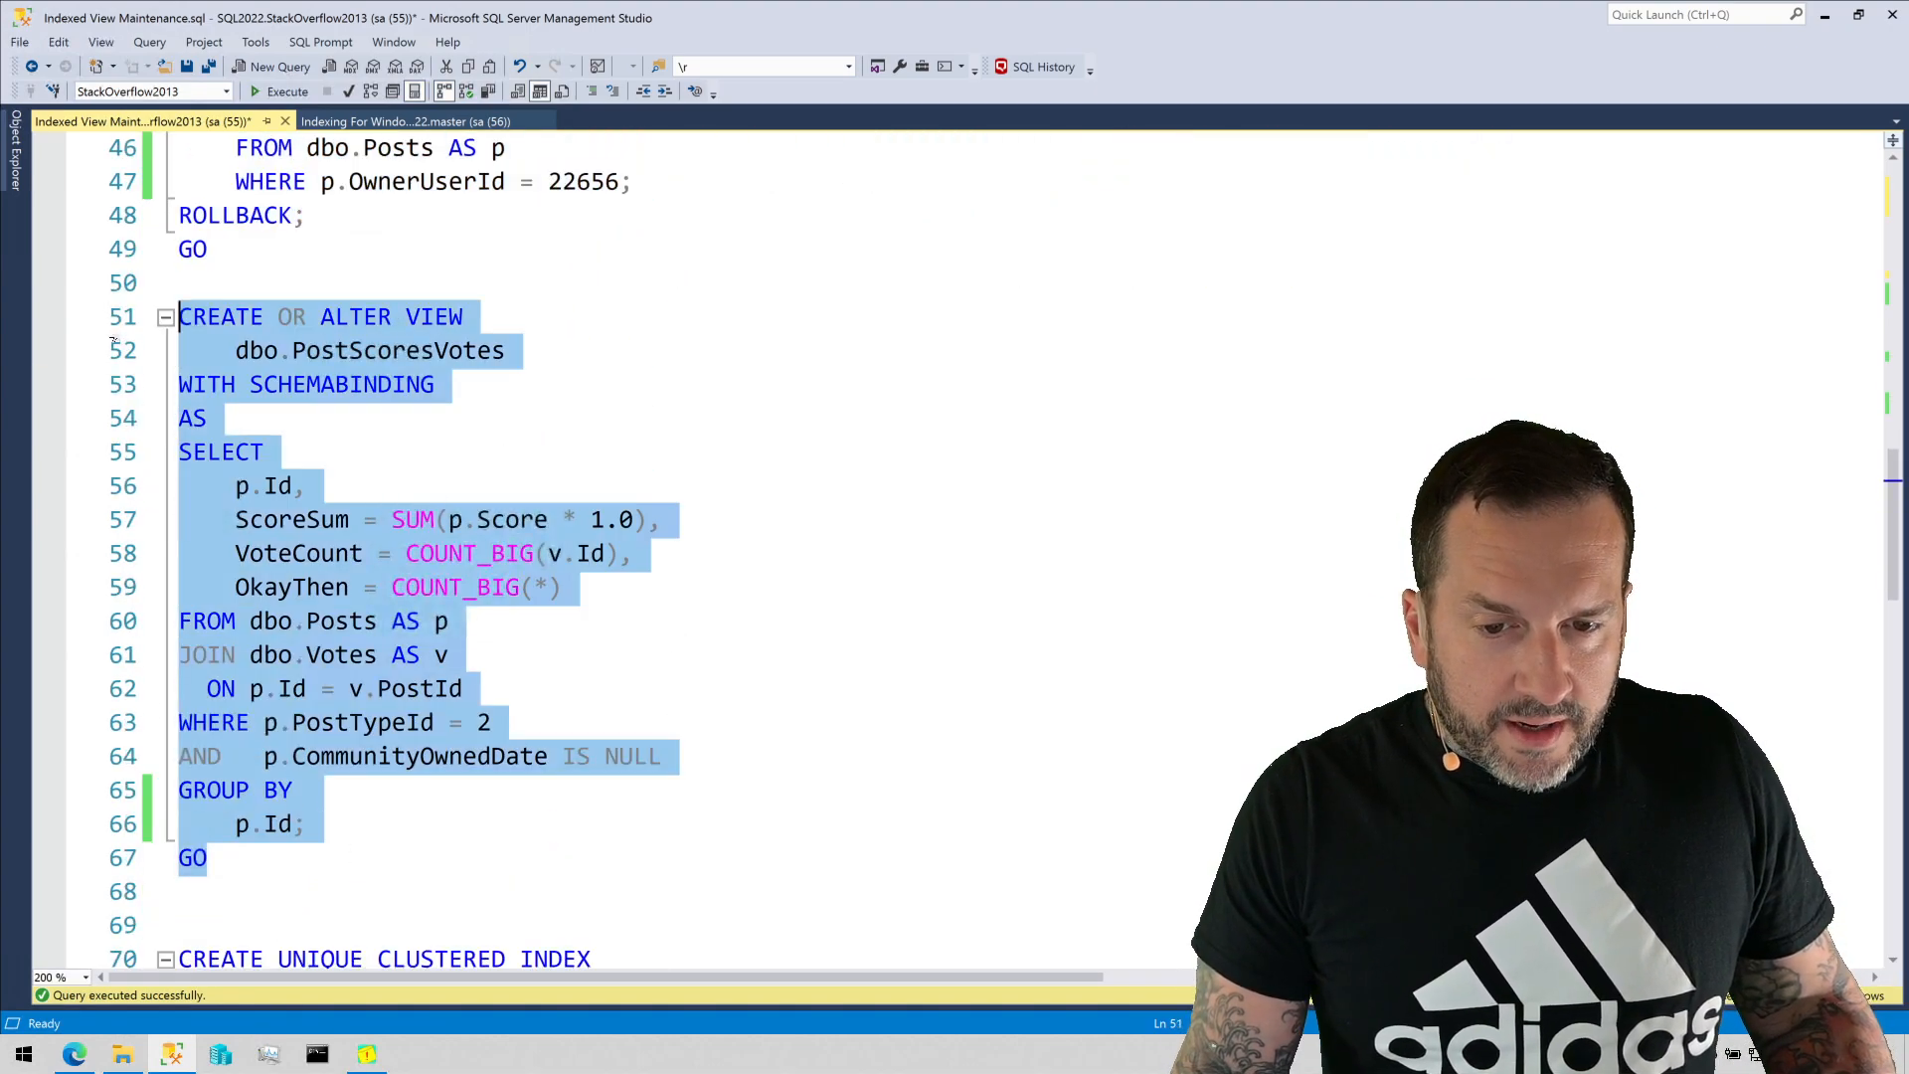
click(288, 92)
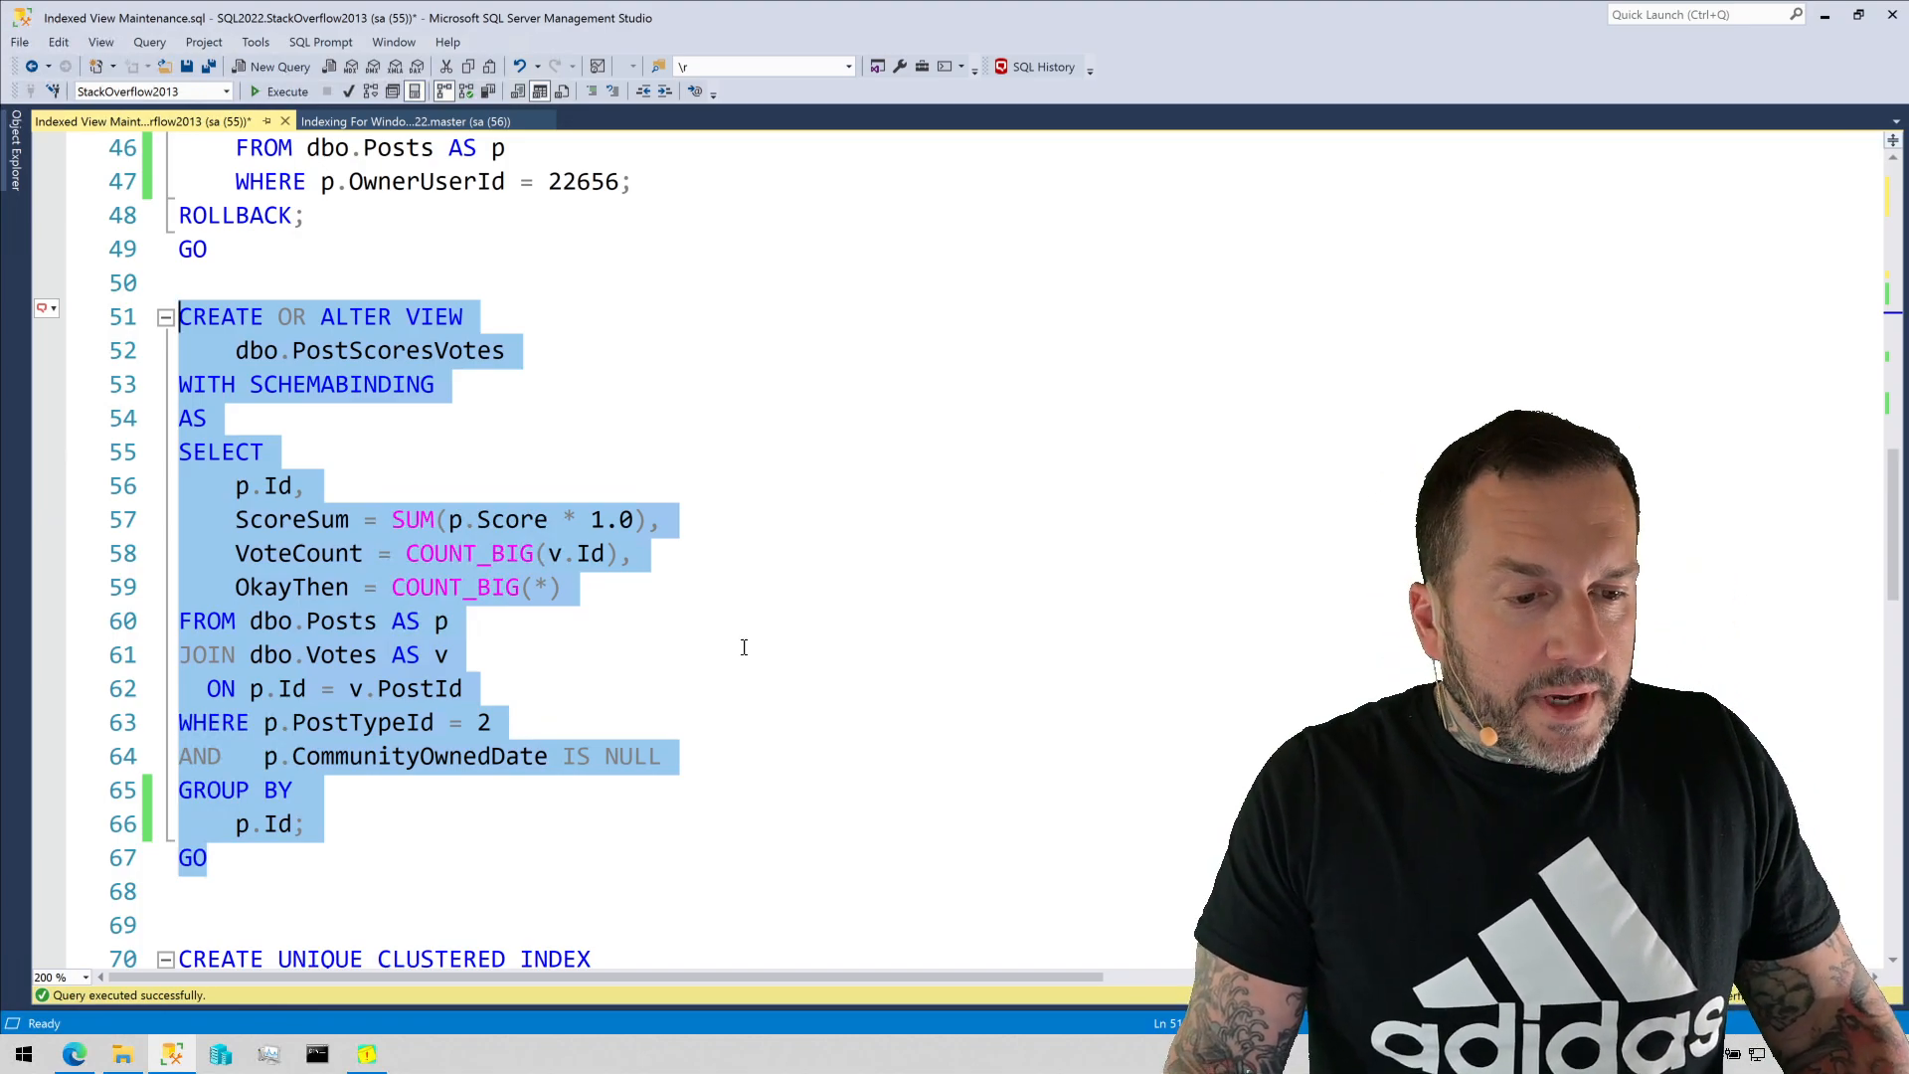
Run CREATE UNIQUE CLUSTERED INDEX c_Id on PostScoresVotes Id with page compression
scroll(down, 3)
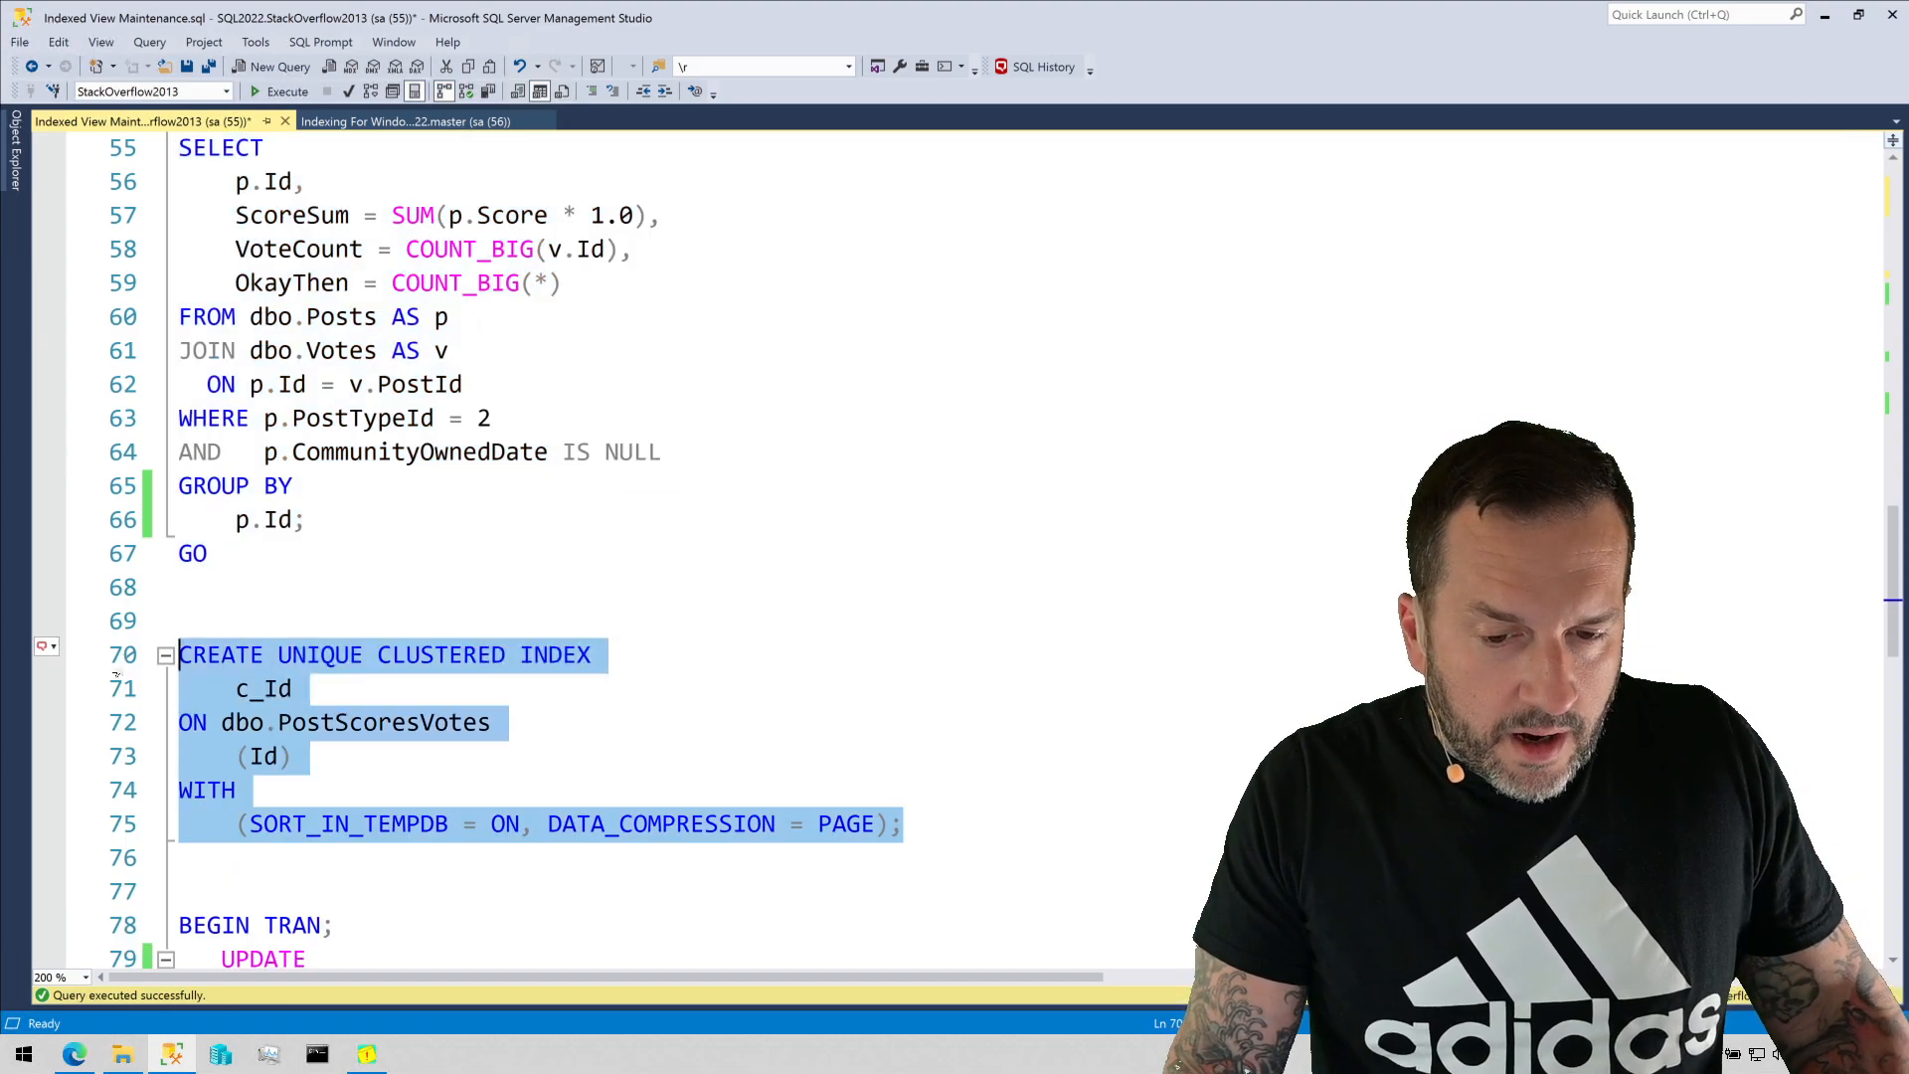
click(288, 92)
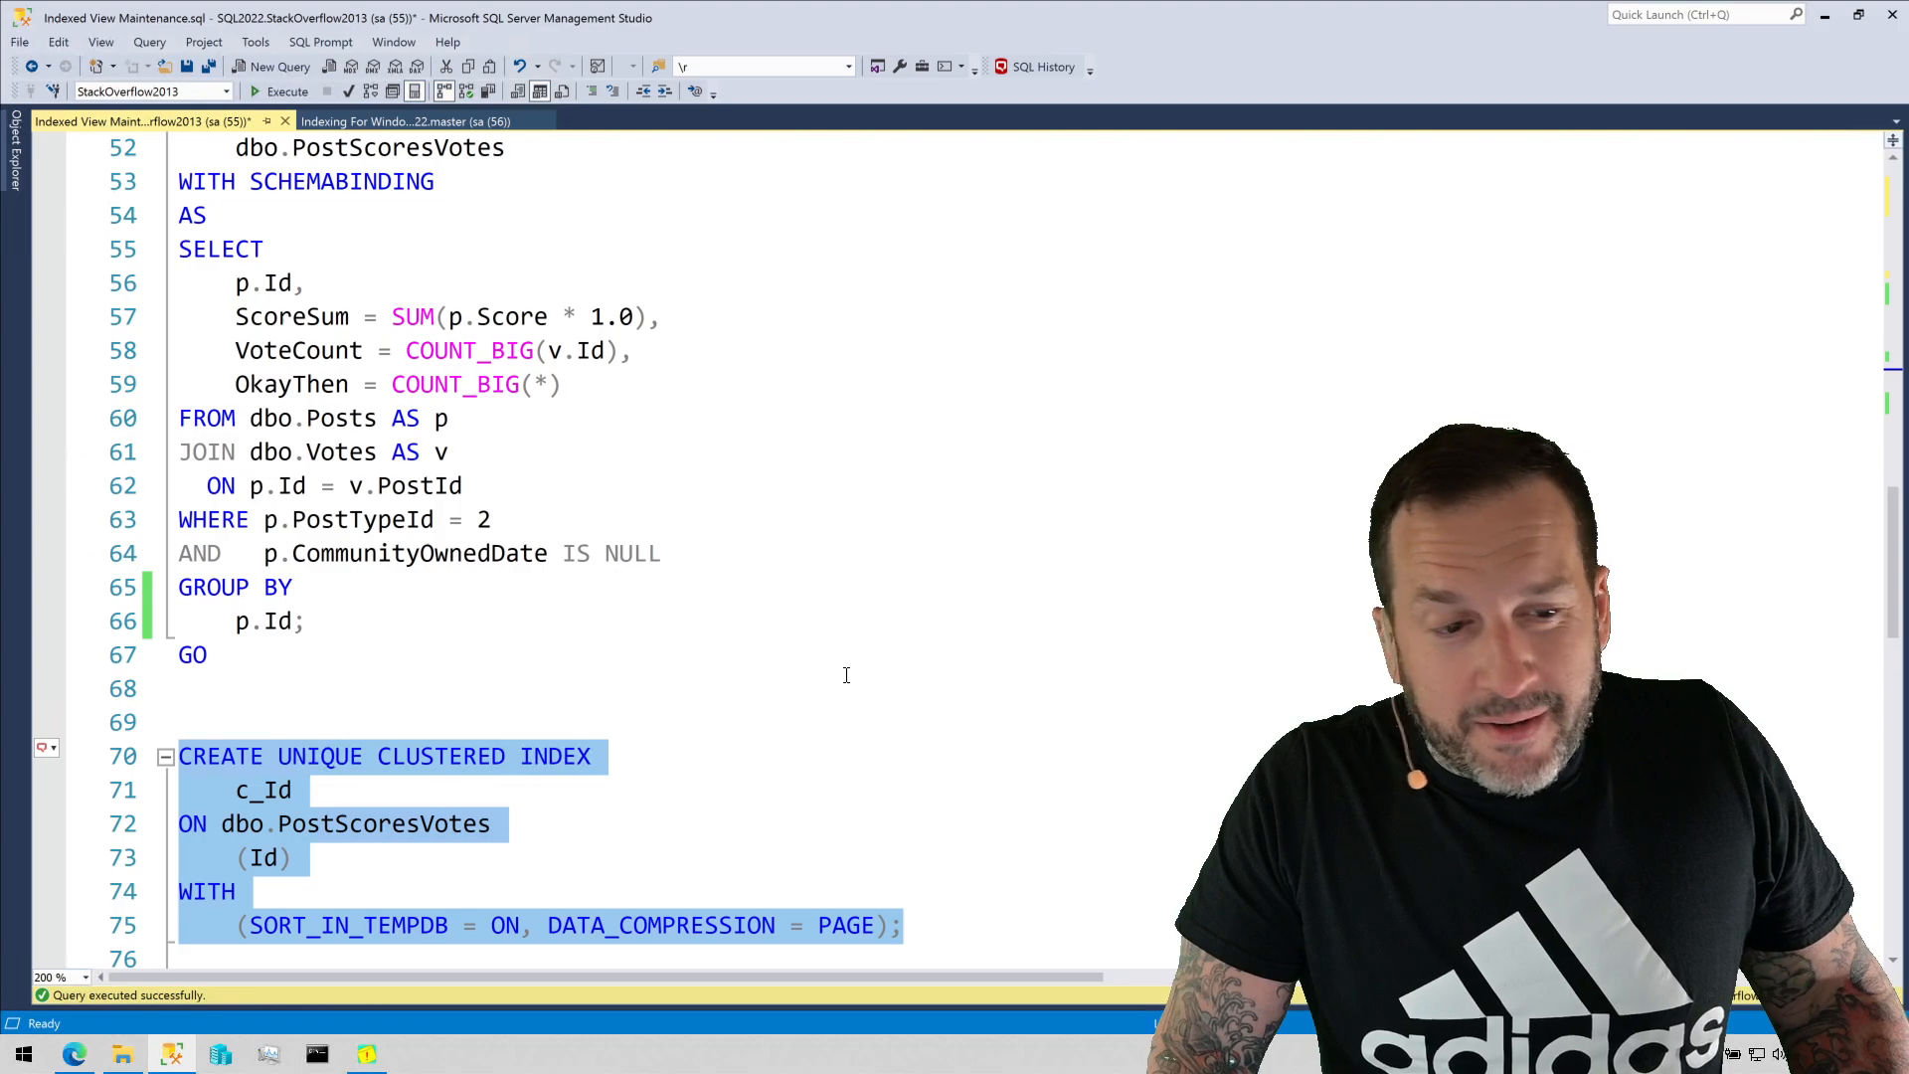
scroll(down, 3)
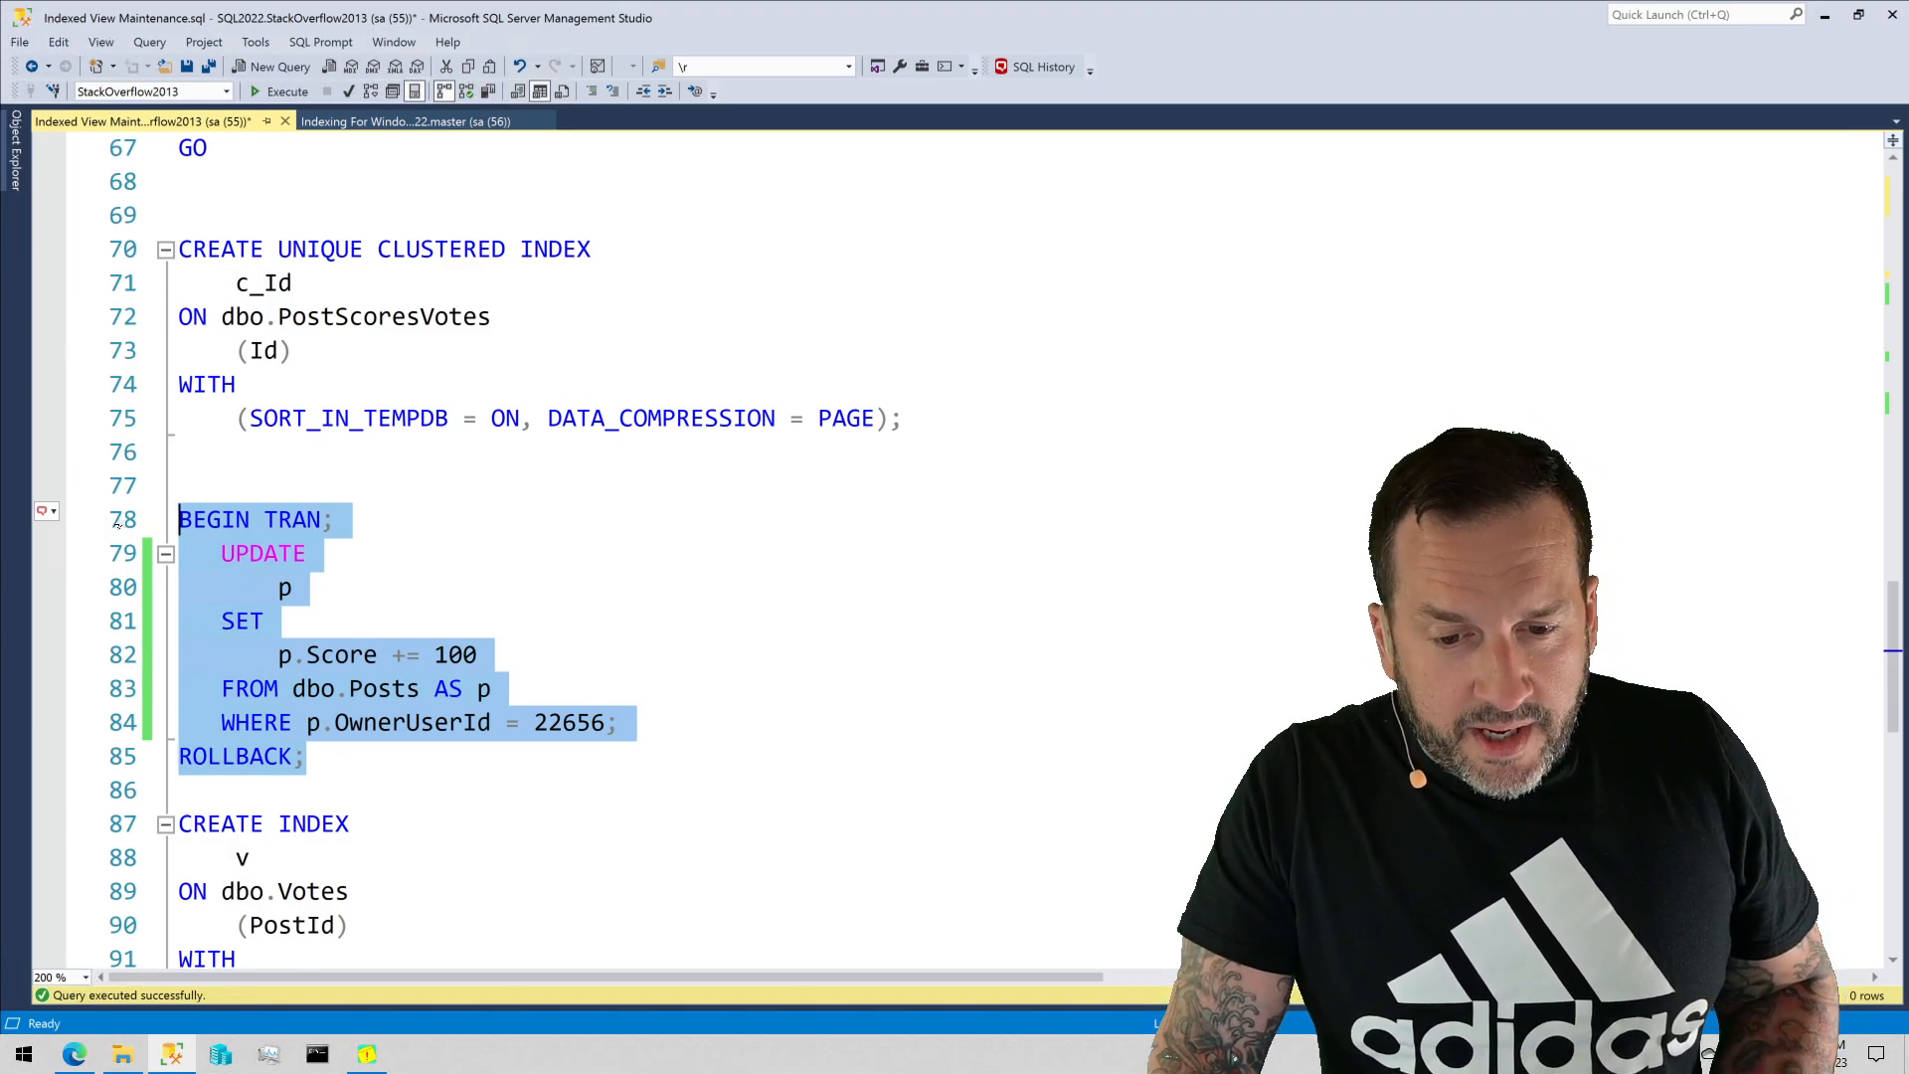
click(281, 92)
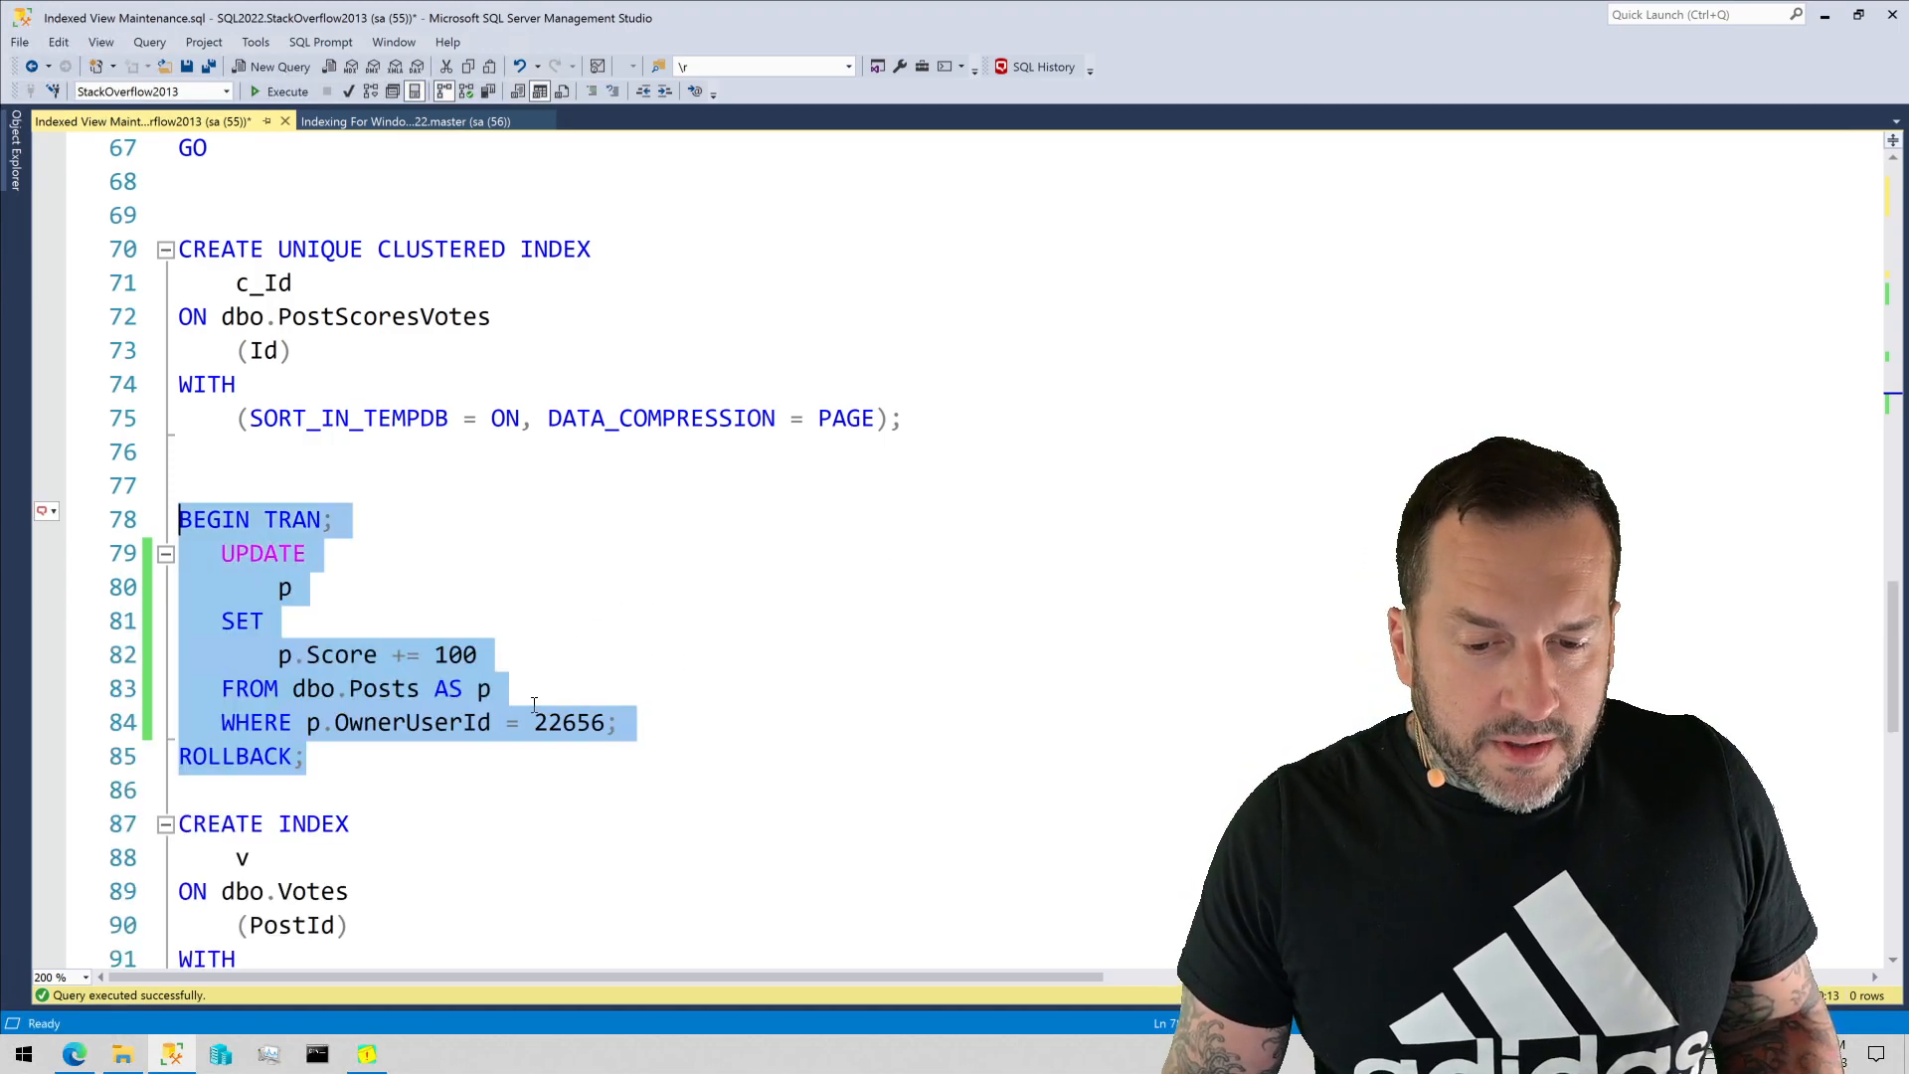
Execute CREATE INDEX v ON dbo.Votes (PostId) with page compression
scroll(down, 3)
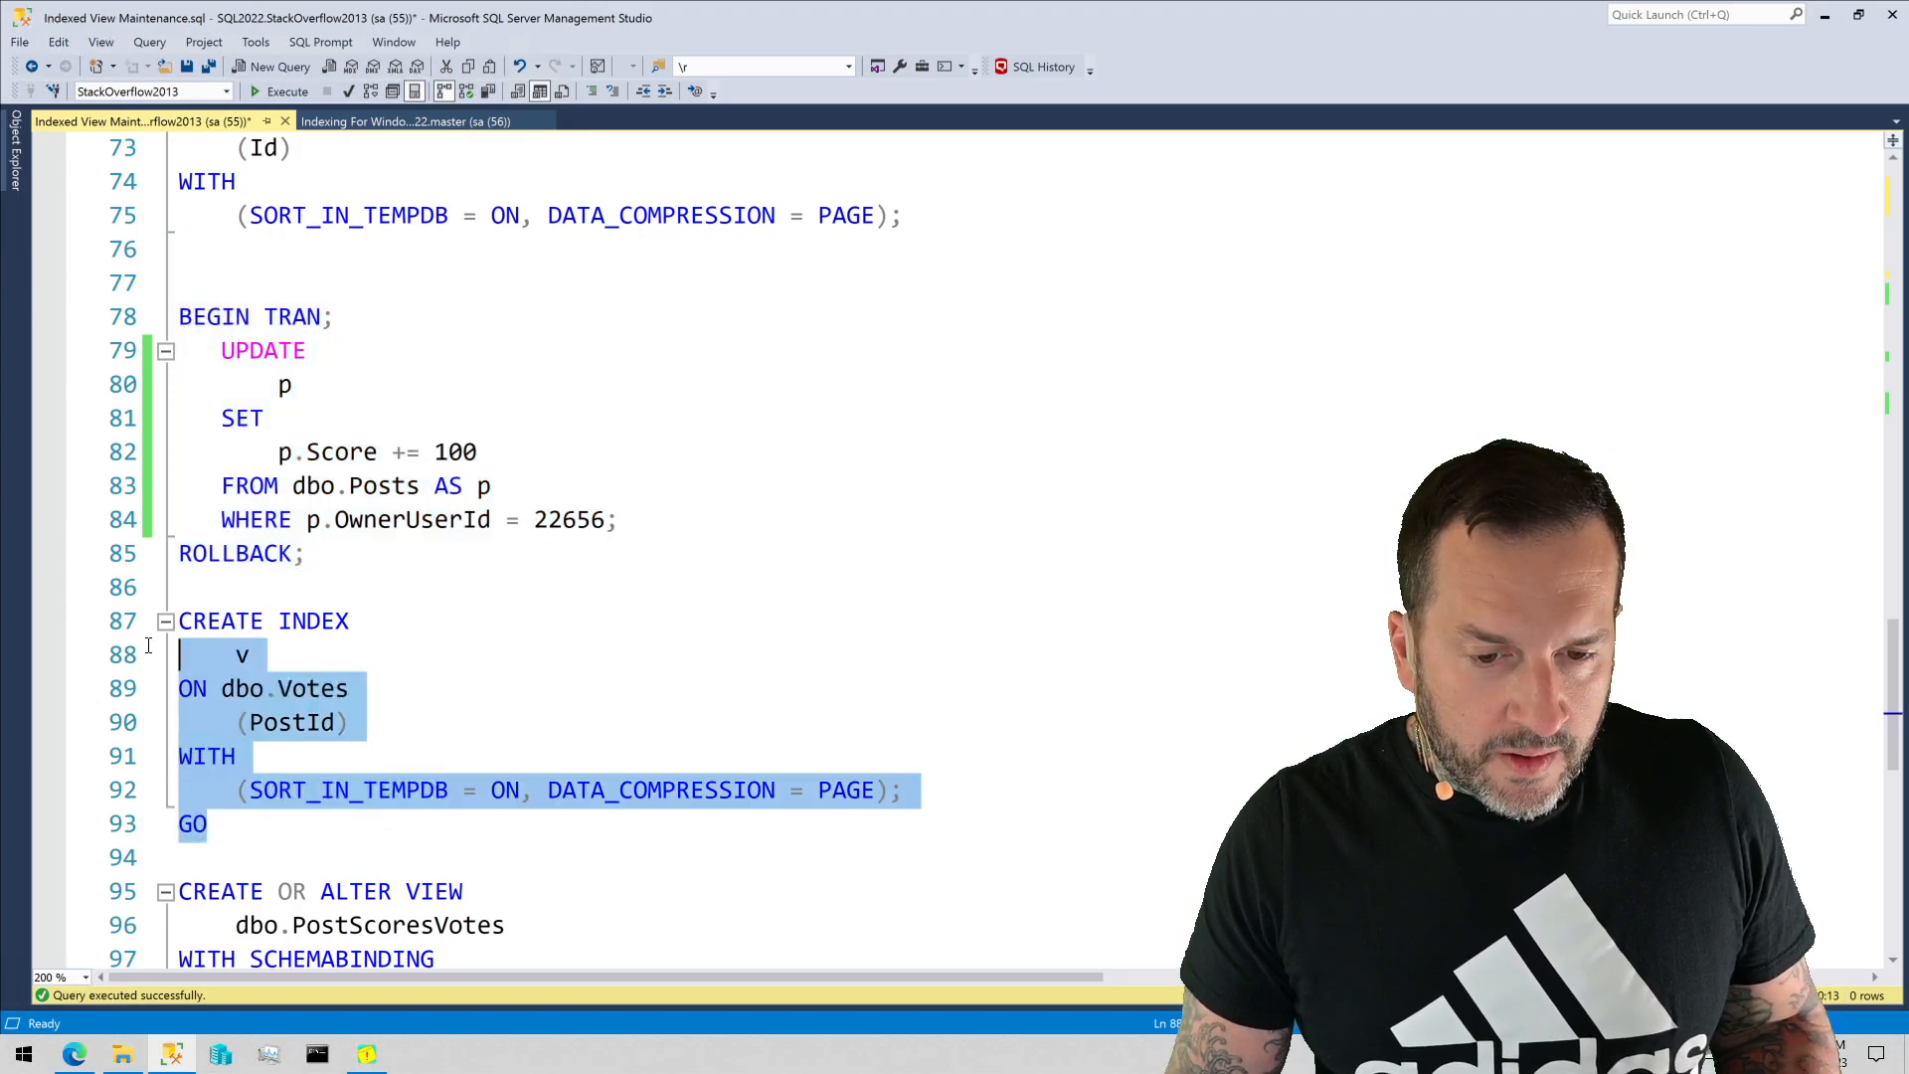
click(287, 91)
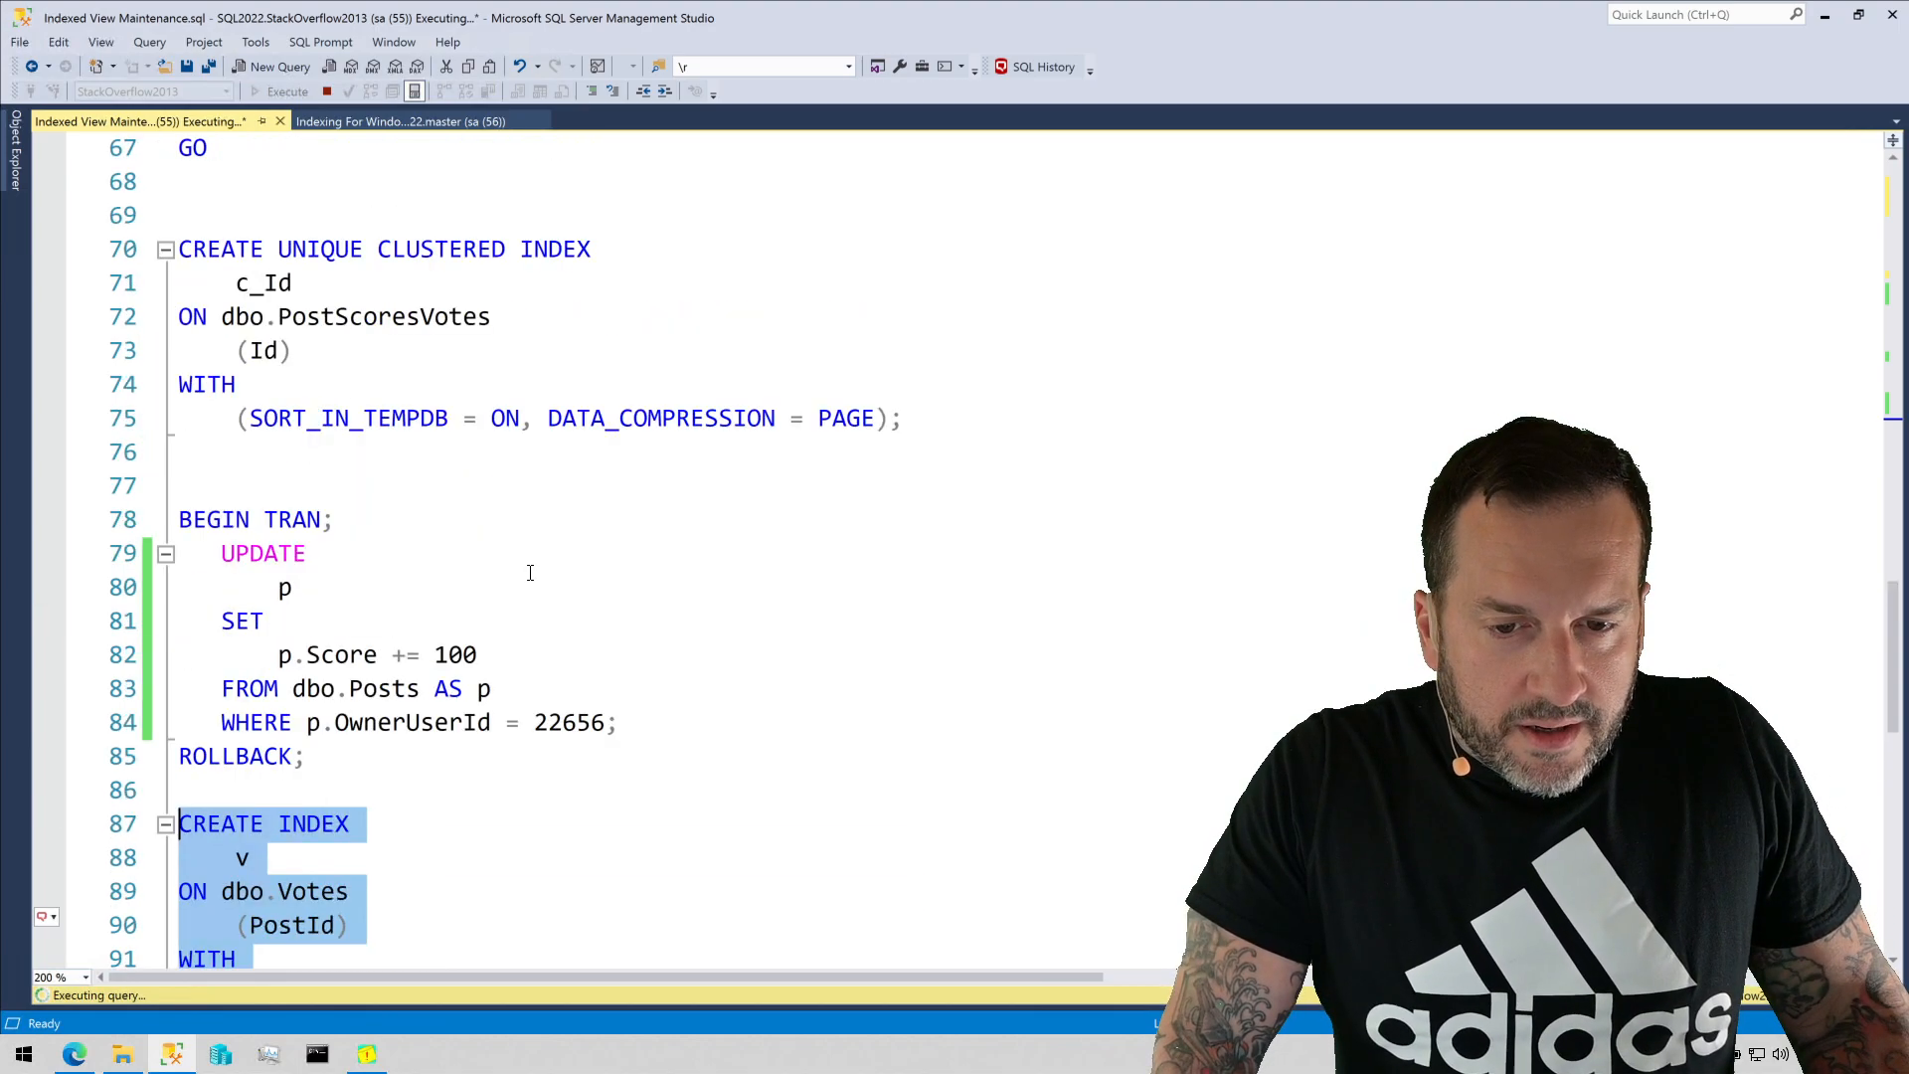
scroll(up, 3)
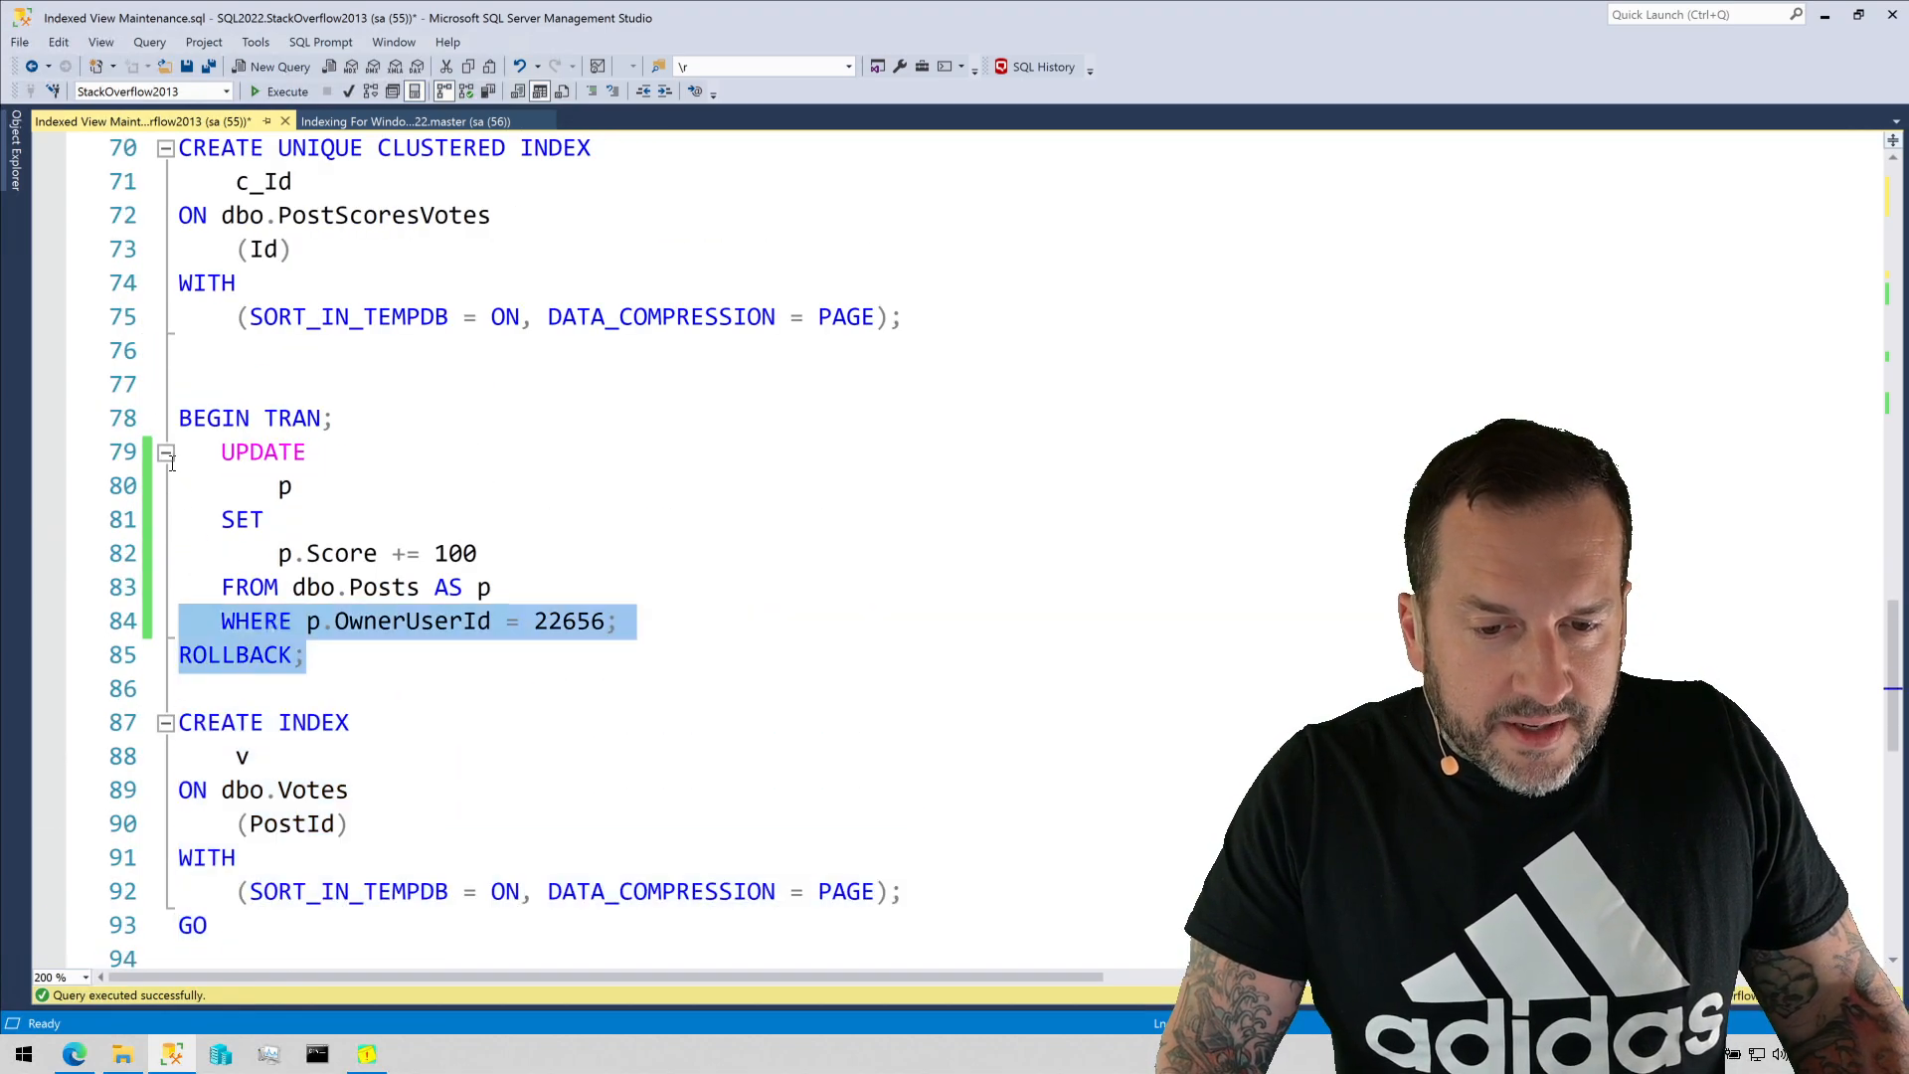
Rerun the rolled-back Posts score update and review its plan with index v present
click(287, 91)
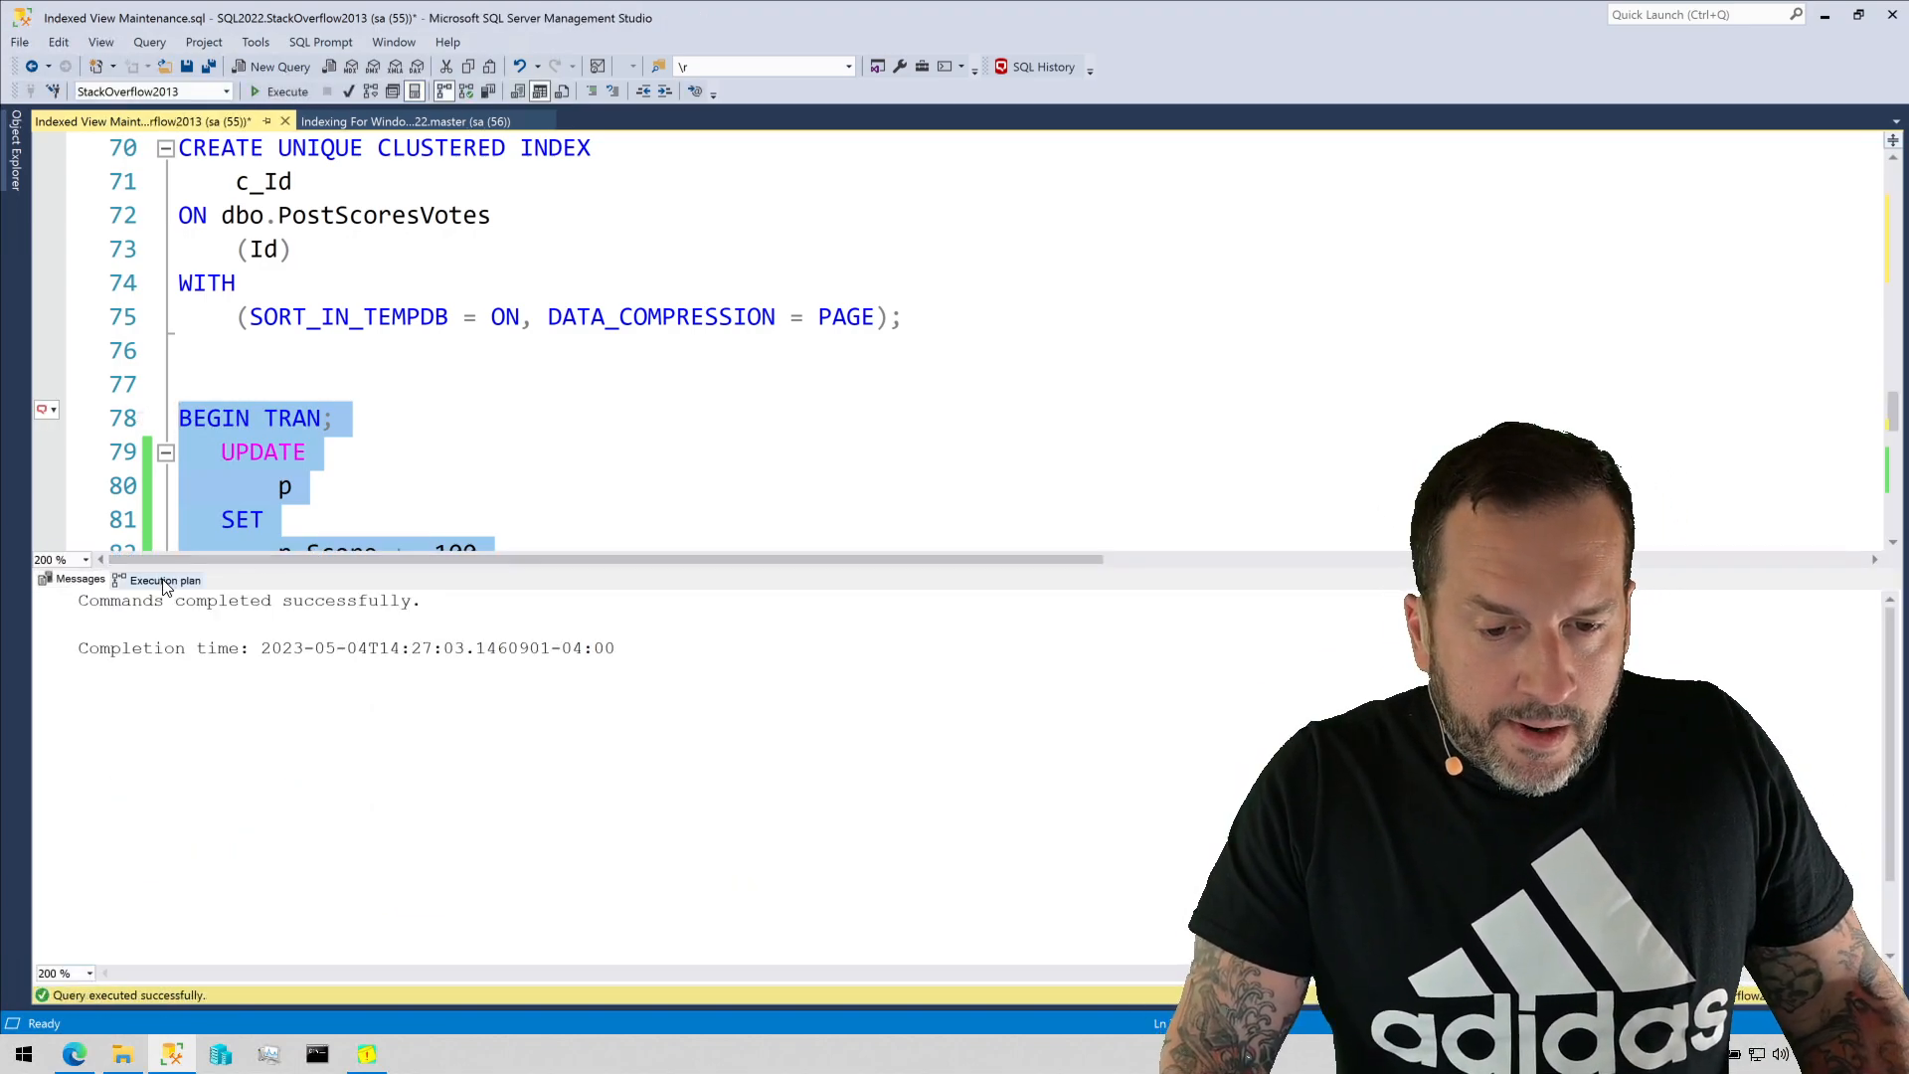
click(163, 578)
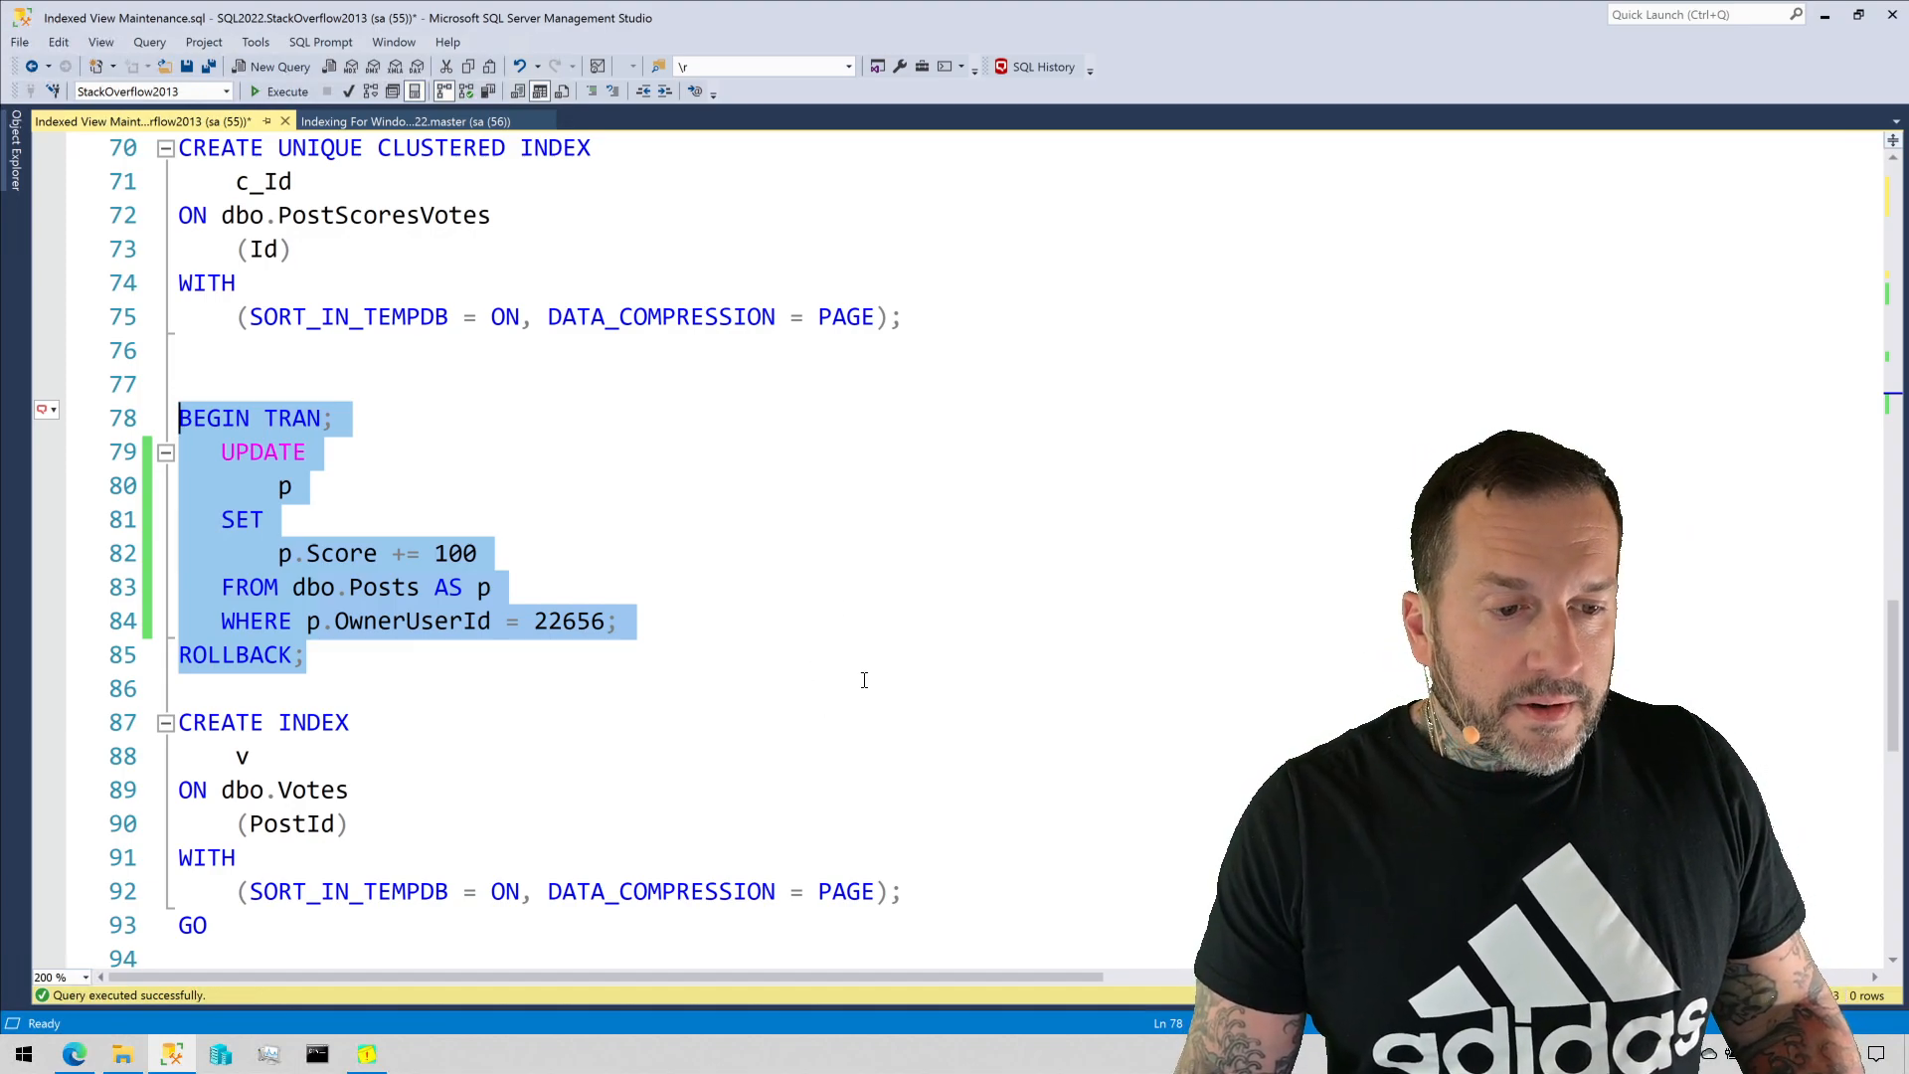
Scroll to the closing PostScoresVotes redefinition batch and save the Indexed View Maintenance script
scroll(down, 3)
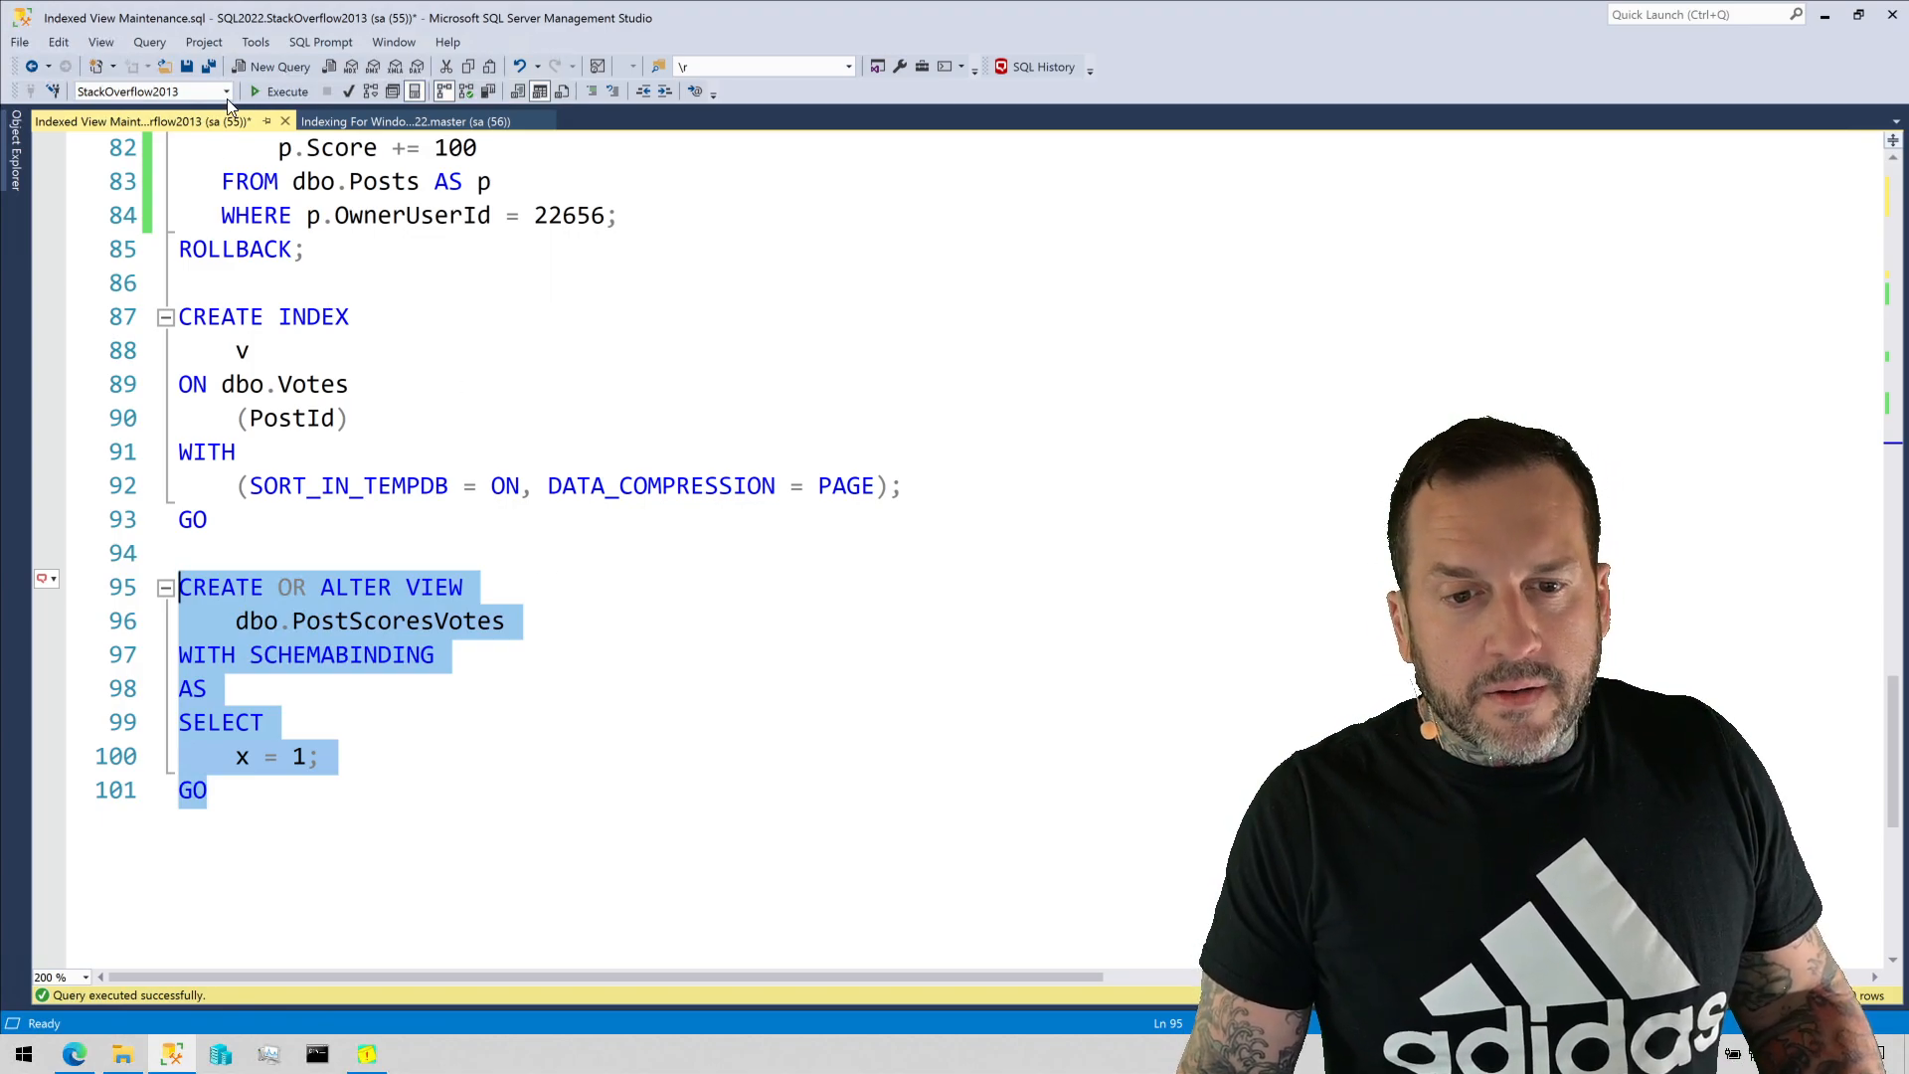
key(ctrl+s)
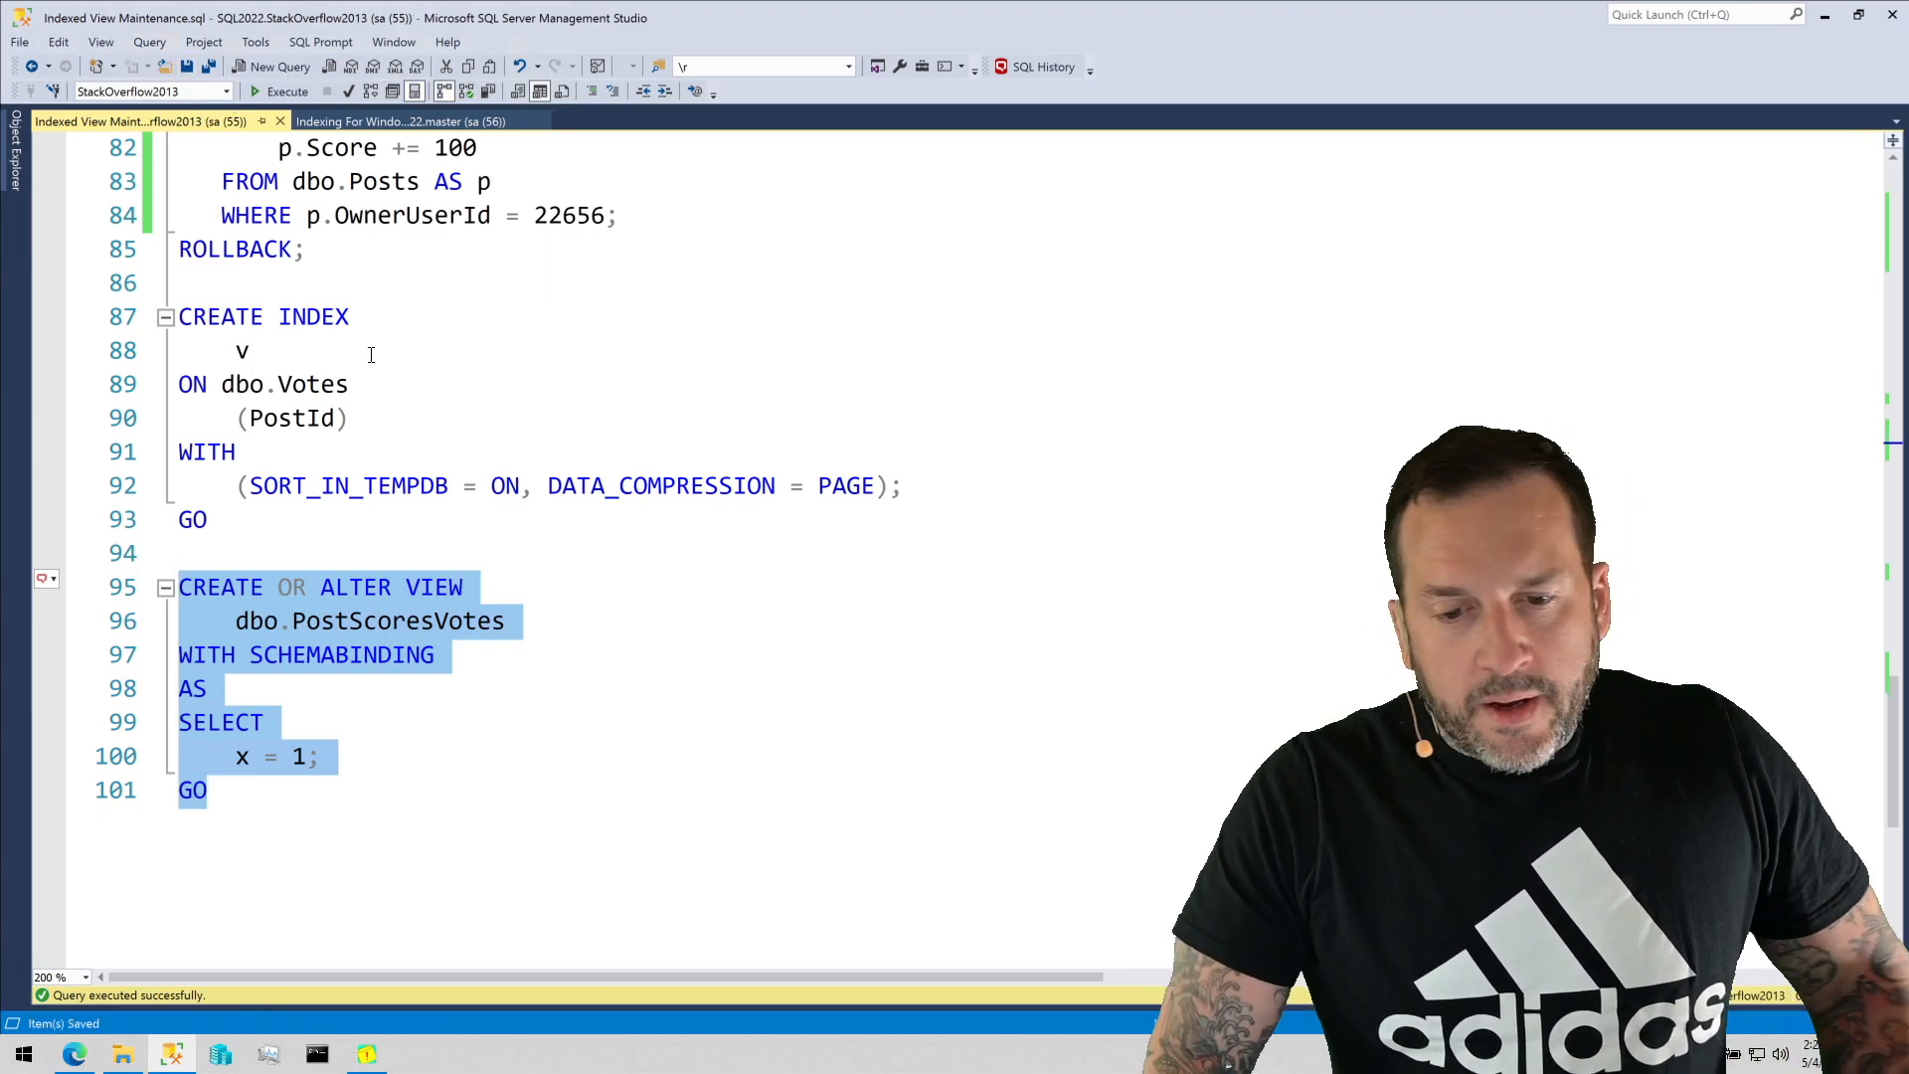